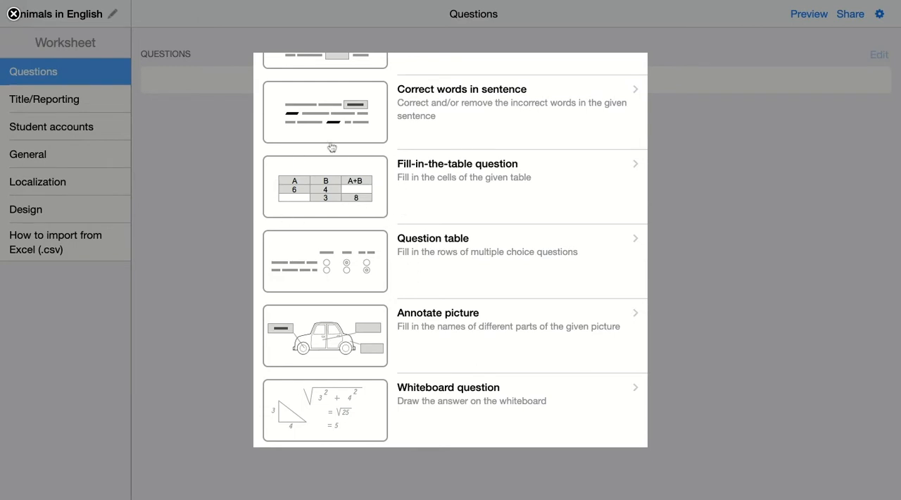
{"action": "mouse_move", "coordinate": [344, 214]}
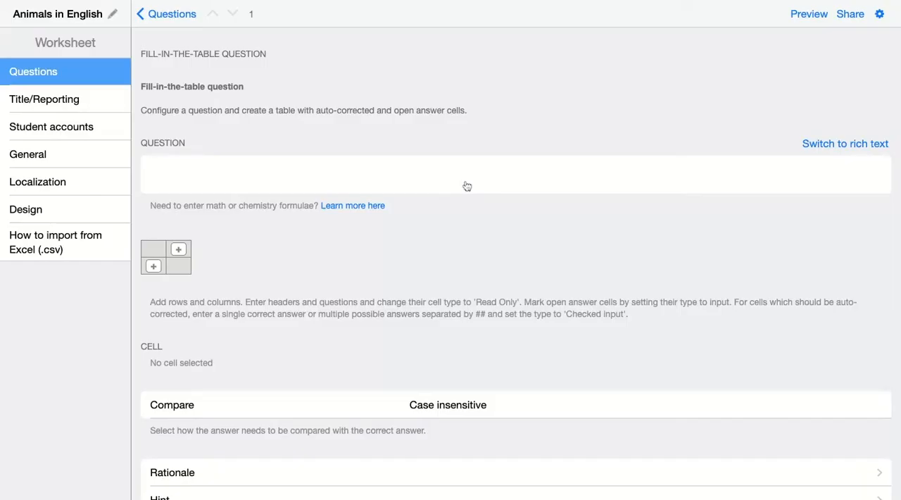
Enter the question text asking to link each animal with its colour and translate names to Dutch
{"action": "type", "text": "Fill in the table about animals. First, link the animal with it's color. Then, translate the animal names to Dutch."}
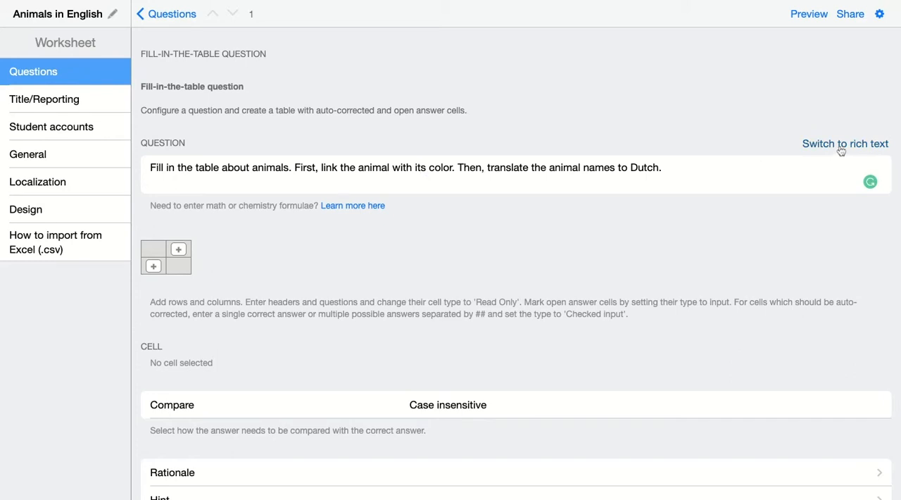
{"action": "mouse_move", "coordinate": [837, 150]}
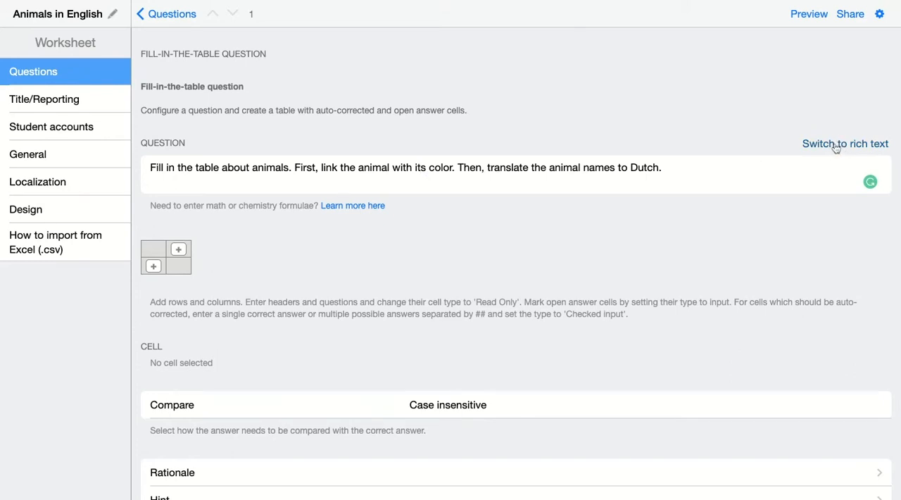
Switch to rich text, make the two steps a numbered list and bold 'color' and 'Dutch'
{"action": "left_click", "coordinate": [845, 143]}
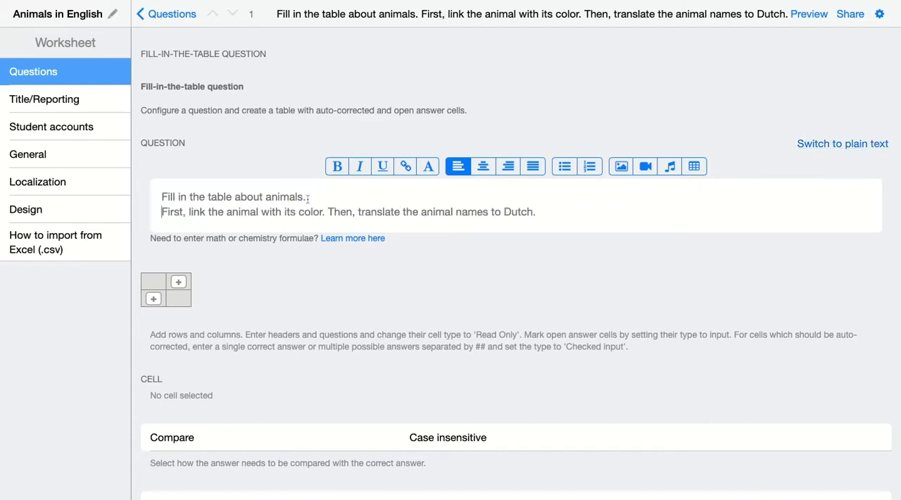
{"action": "left_click", "coordinate": [588, 166]}
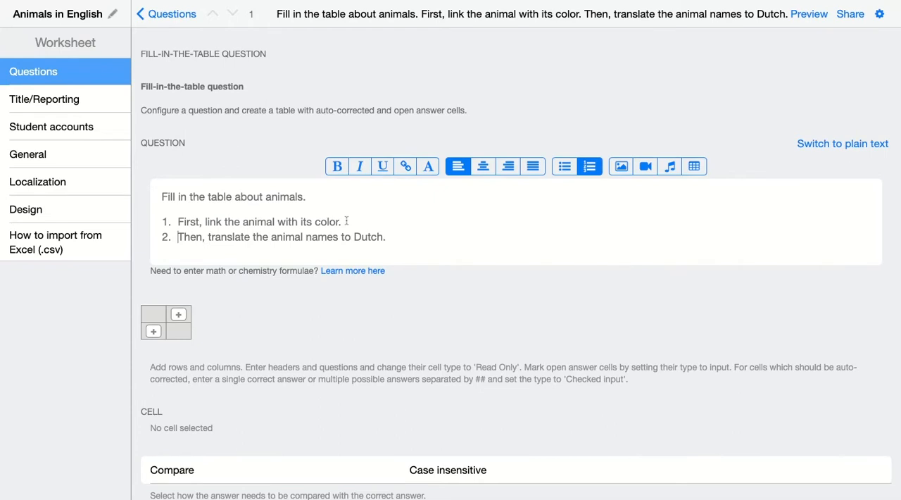
{"action": "left_click", "coordinate": [336, 166]}
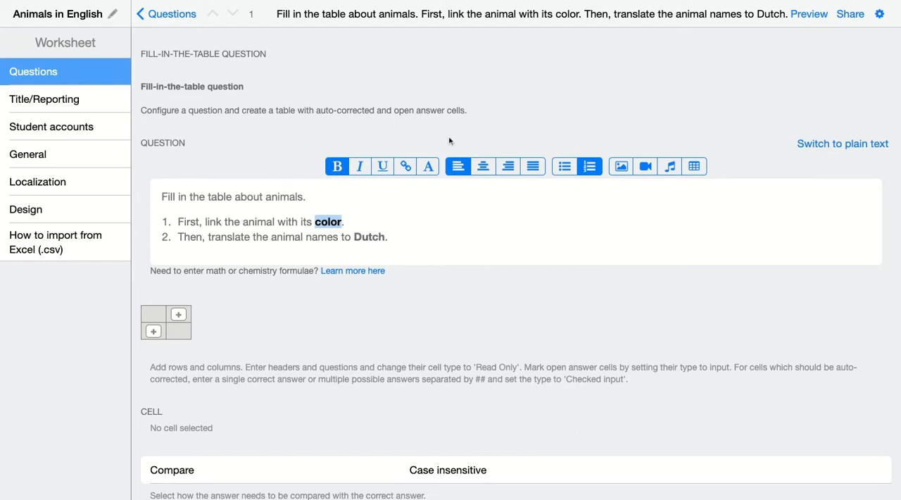
{"action": "mouse_move", "coordinate": [192, 296]}
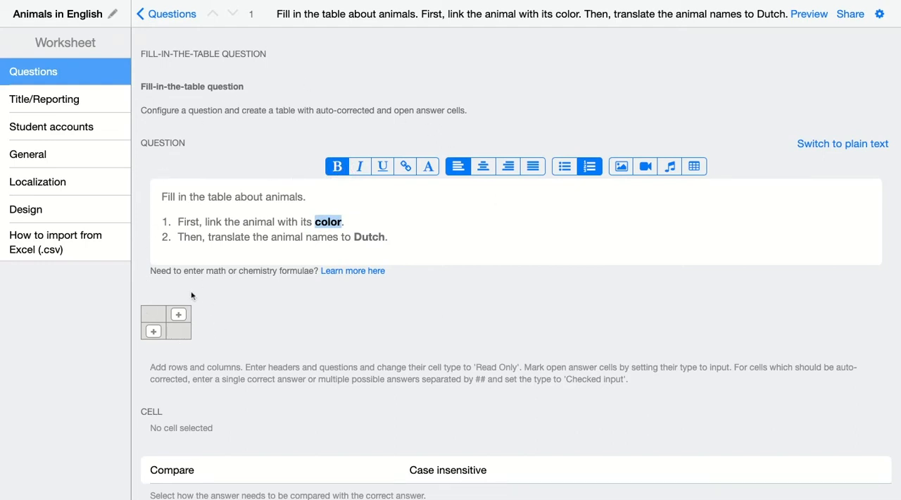
{"action": "mouse_move", "coordinate": [144, 331]}
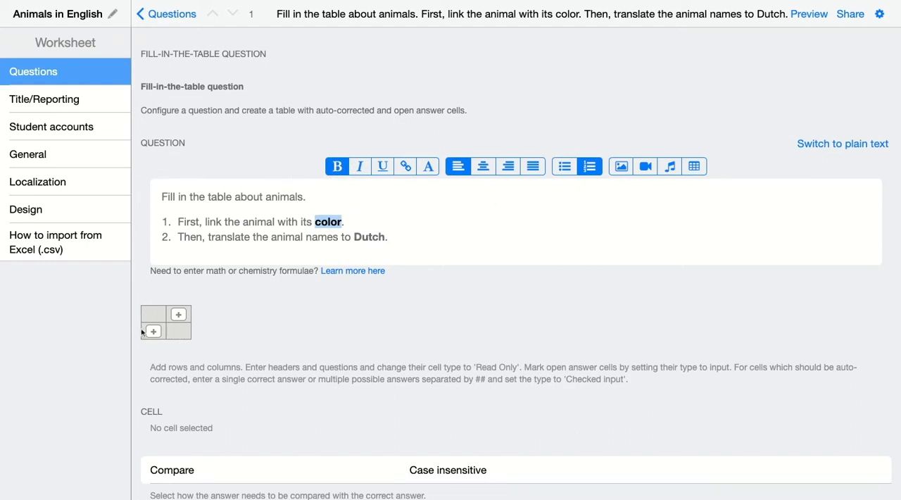
{"action": "mouse_move", "coordinate": [179, 314]}
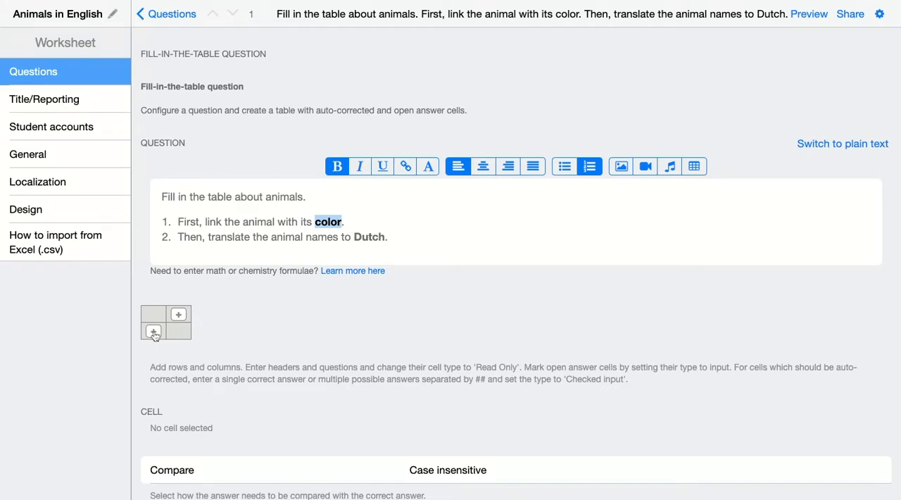
{"action": "mouse_move", "coordinate": [180, 314]}
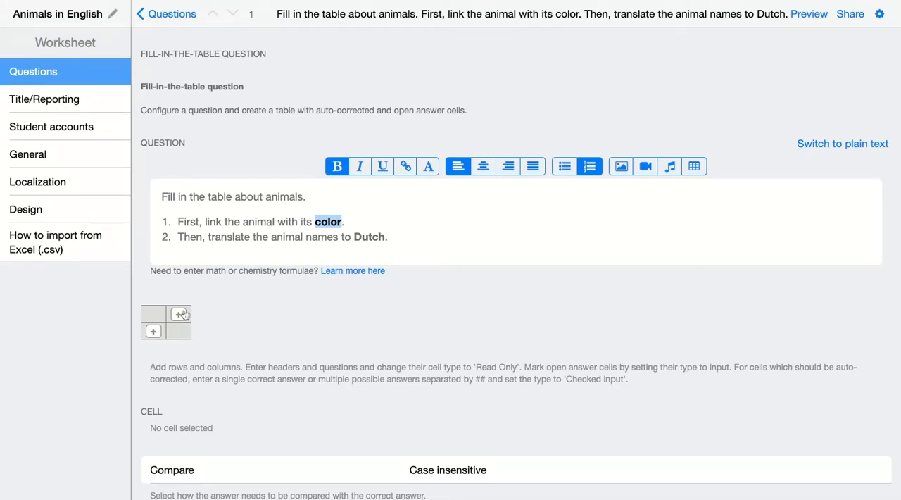
Add columns B and C and two more rows to the answer table
{"action": "left_click", "coordinate": [180, 314]}
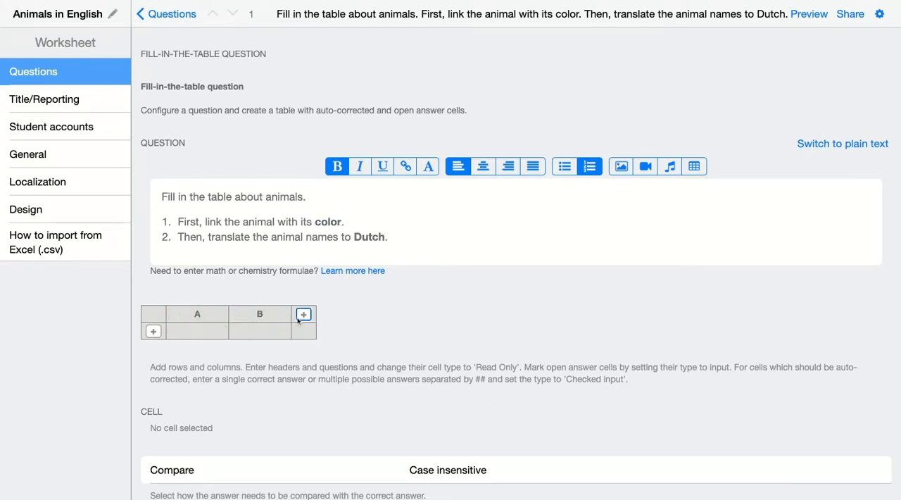
{"action": "left_click", "coordinate": [304, 314]}
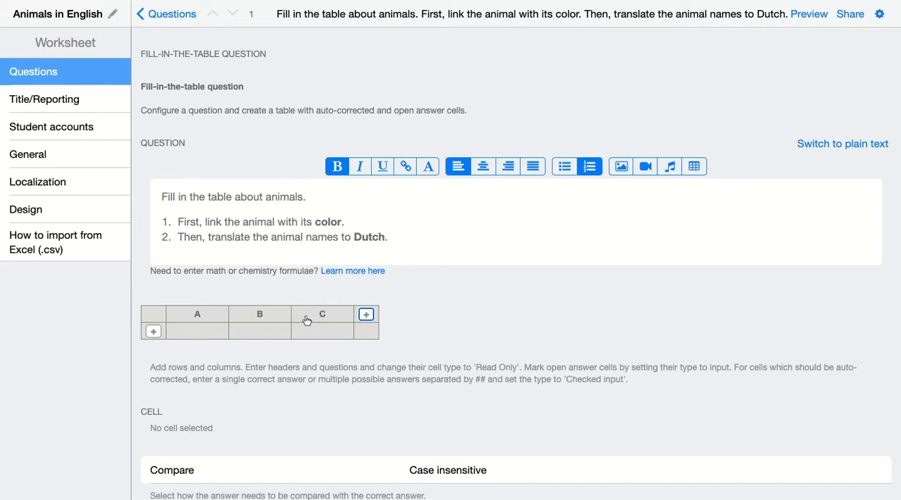
{"action": "mouse_move", "coordinate": [153, 332]}
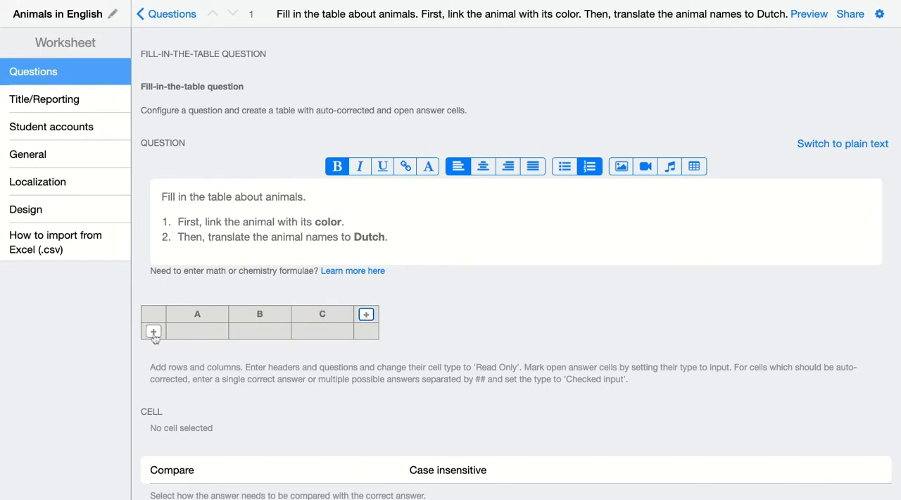
{"action": "left_click", "coordinate": [152, 331]}
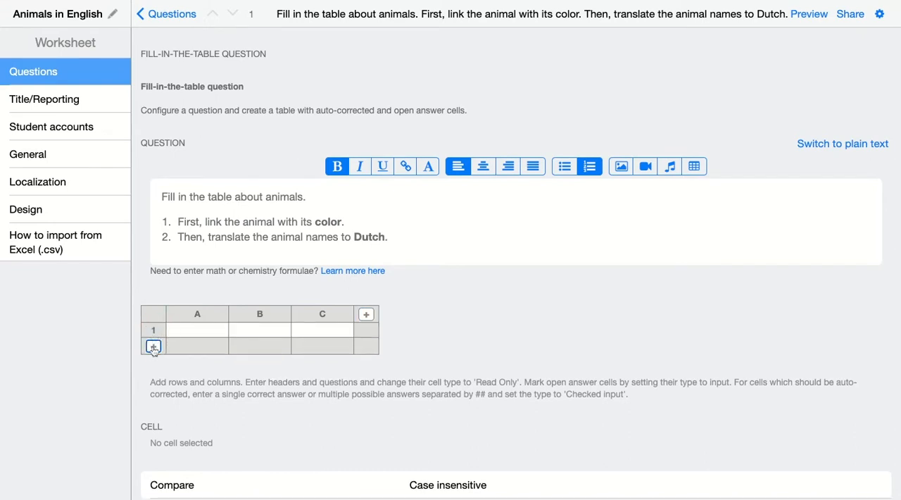
{"action": "left_click", "coordinate": [152, 347]}
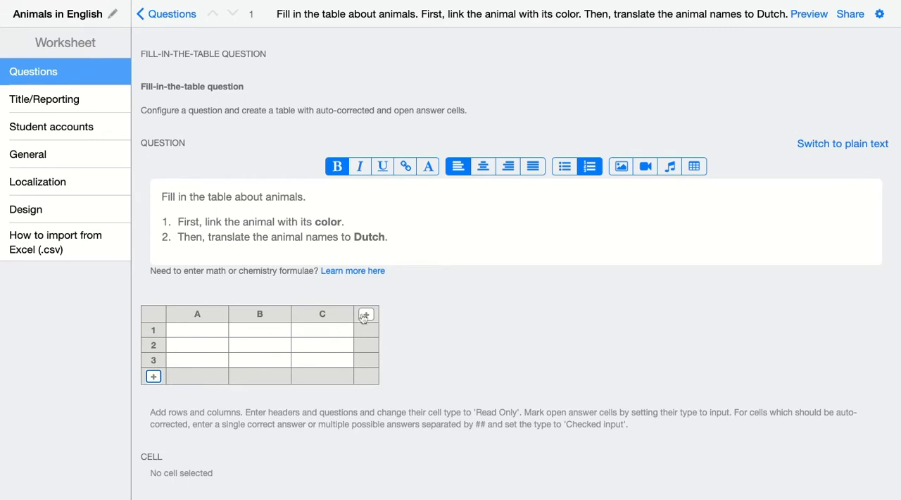
Add columns D and E, then remove them again, leaving columns A to C
{"action": "left_click", "coordinate": [366, 315]}
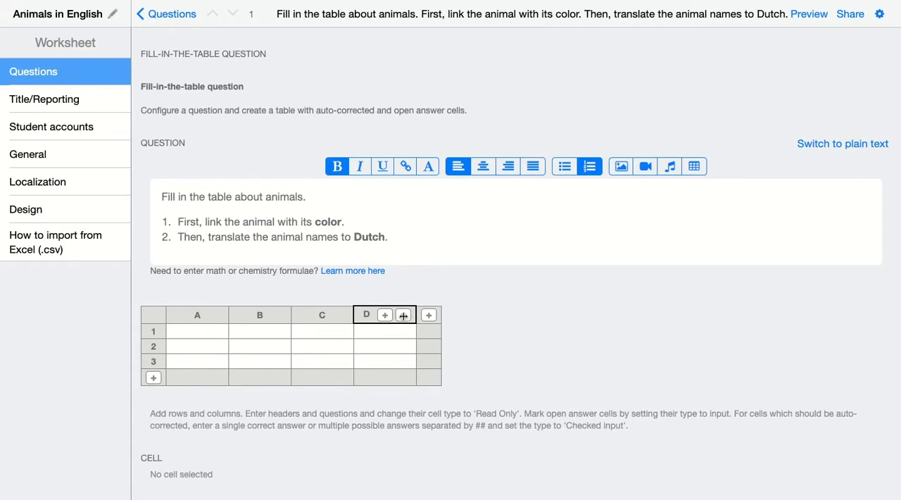
{"action": "left_click", "coordinate": [404, 315]}
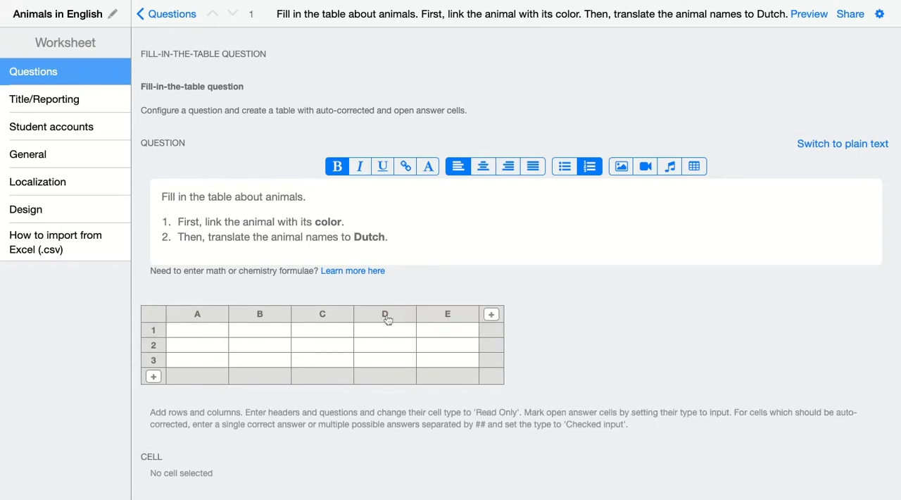
{"action": "left_click", "coordinate": [448, 314]}
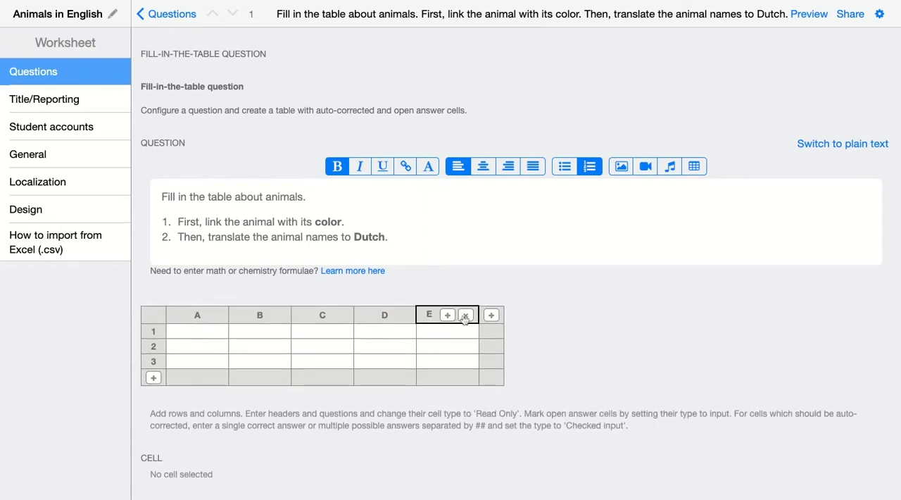
{"action": "left_click", "coordinate": [464, 316]}
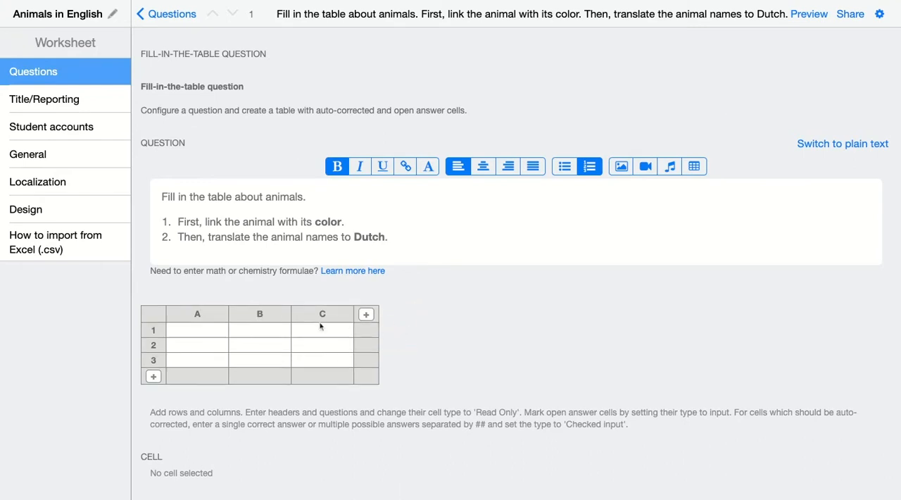
{"action": "mouse_move", "coordinate": [188, 333]}
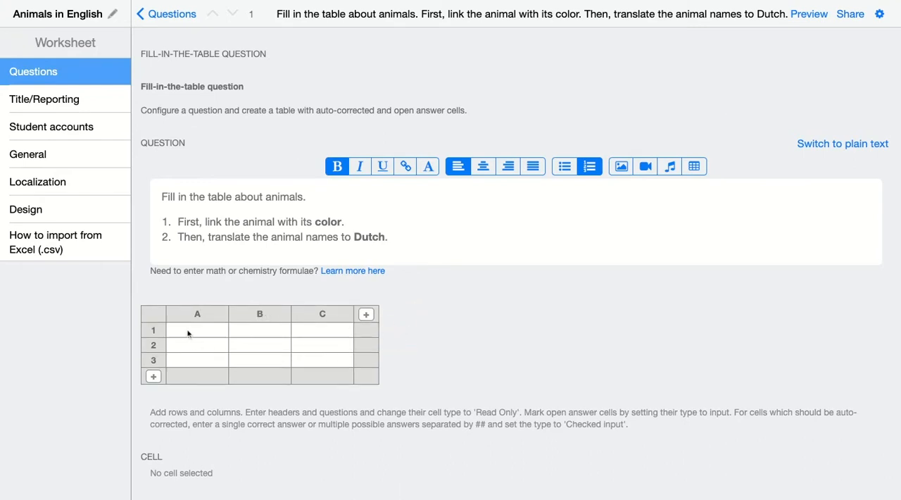
{"action": "mouse_move", "coordinate": [194, 326]}
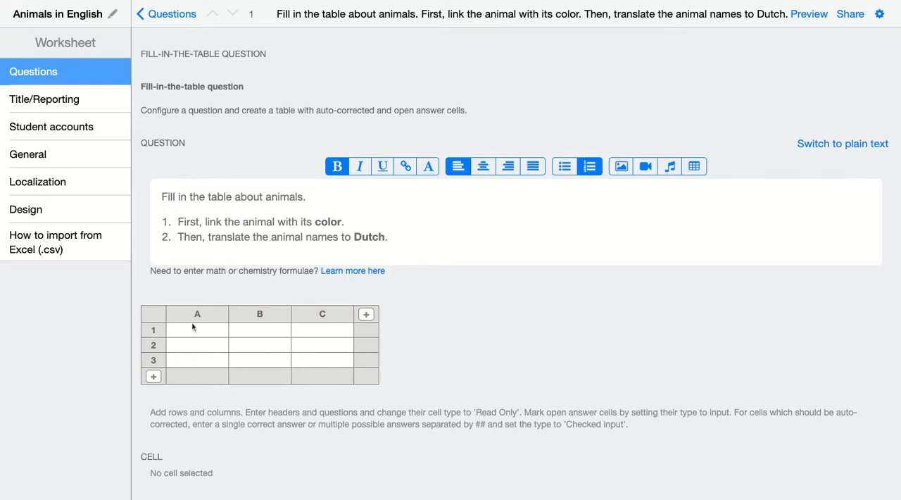
{"action": "mouse_move", "coordinate": [265, 302]}
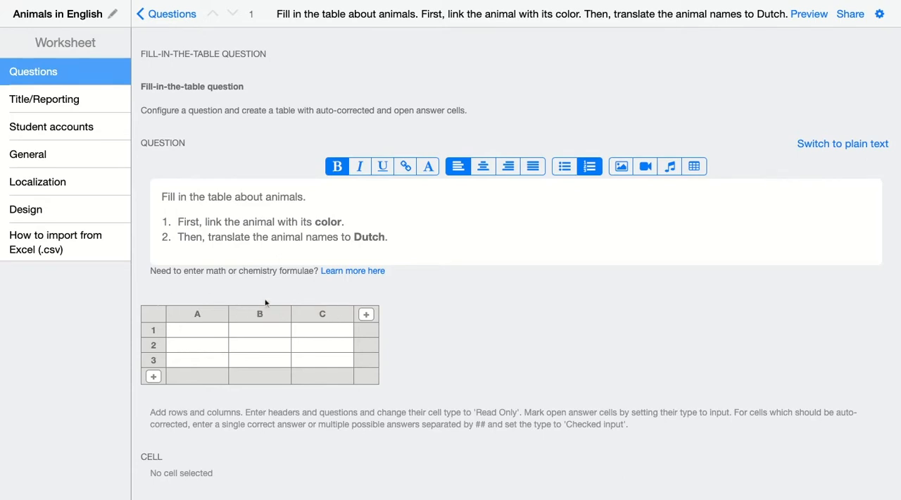
{"action": "mouse_move", "coordinate": [347, 307]}
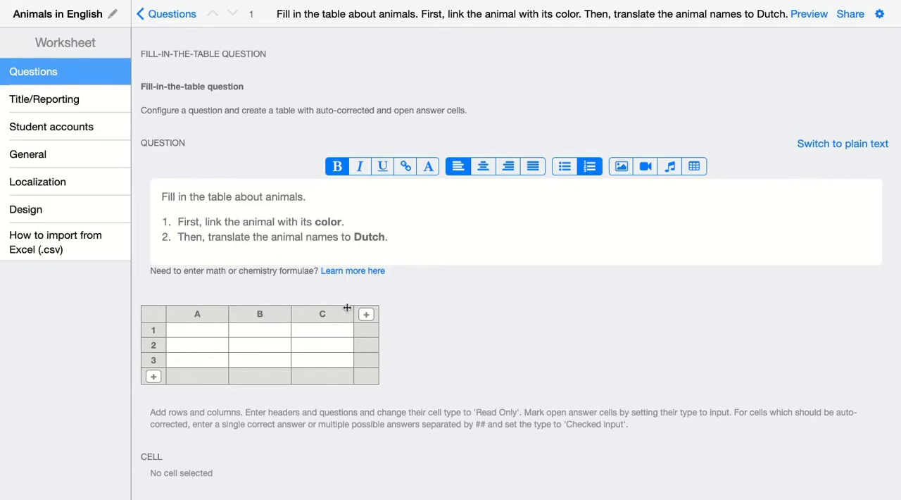
{"action": "mouse_move", "coordinate": [349, 311]}
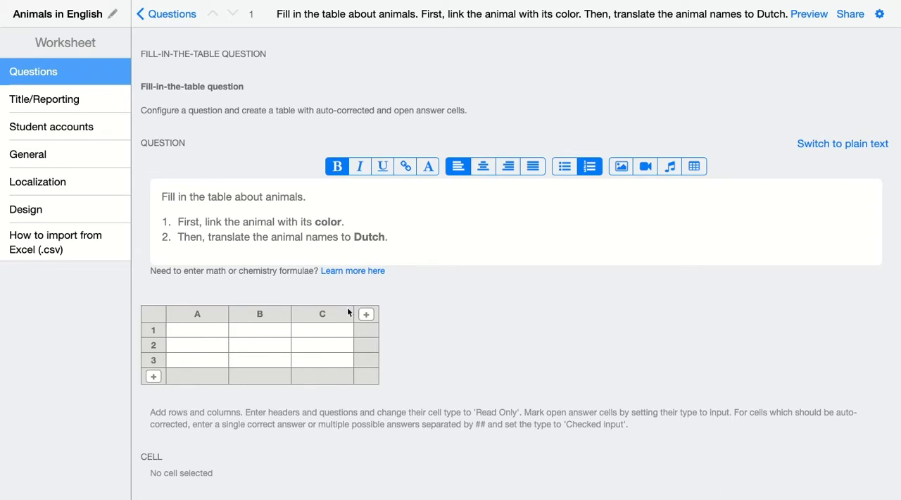
{"action": "mouse_move", "coordinate": [350, 337]}
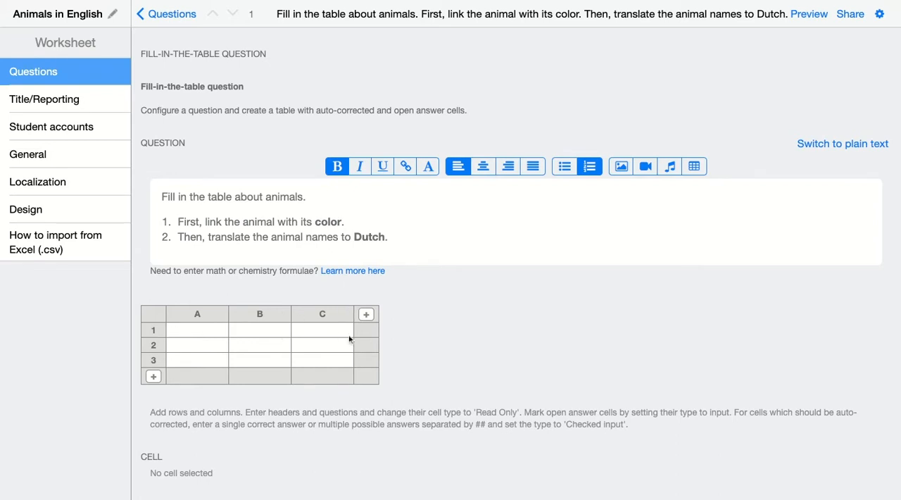
{"action": "mouse_move", "coordinate": [176, 361]}
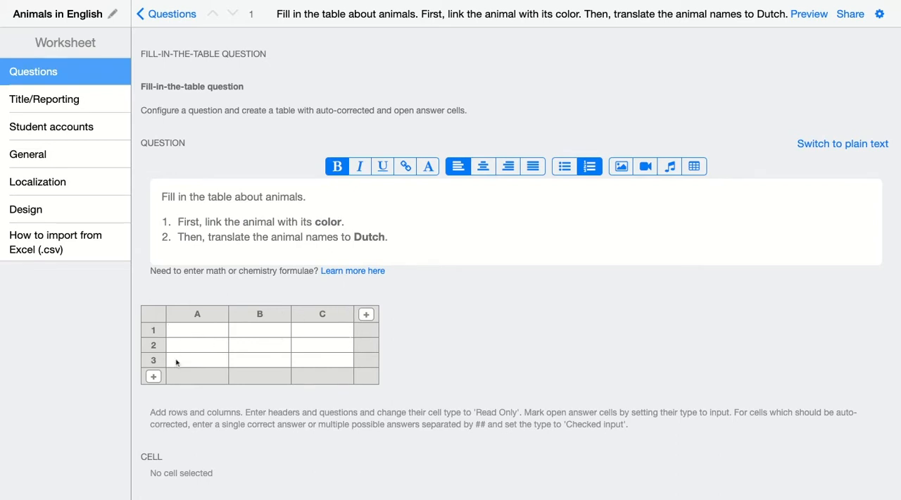
Select cell A1 to show its Cell settings panel
{"action": "left_click", "coordinate": [197, 329]}
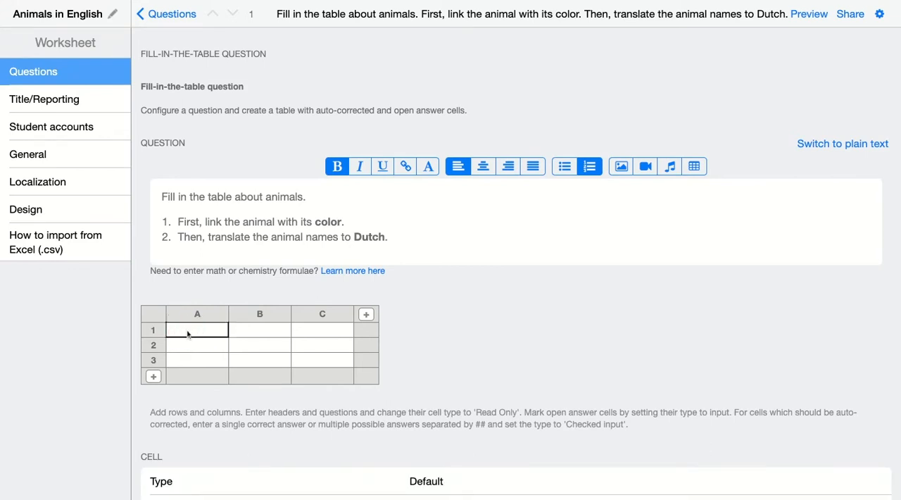
Enter the headers 'Animals' in A1 and 'Color' in B1
{"action": "left_click", "coordinate": [197, 333]}
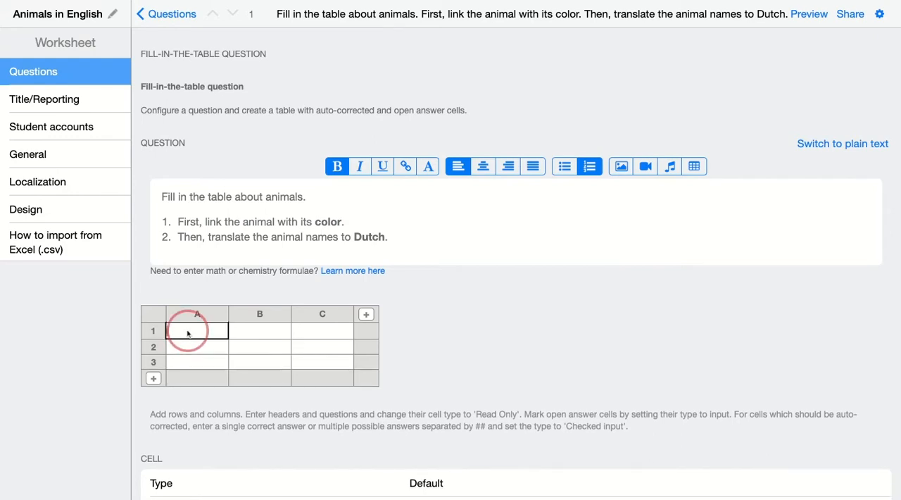
{"action": "type", "text": "Anim"}
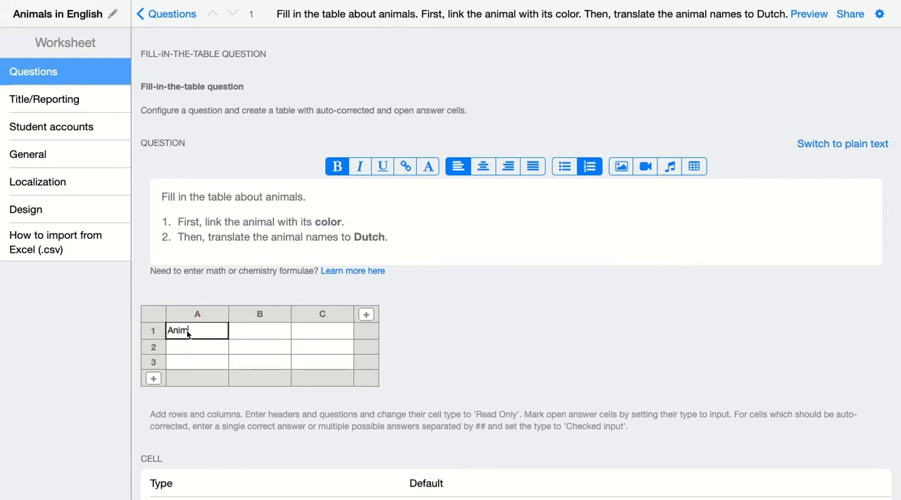
{"action": "left_click", "coordinate": [259, 331]}
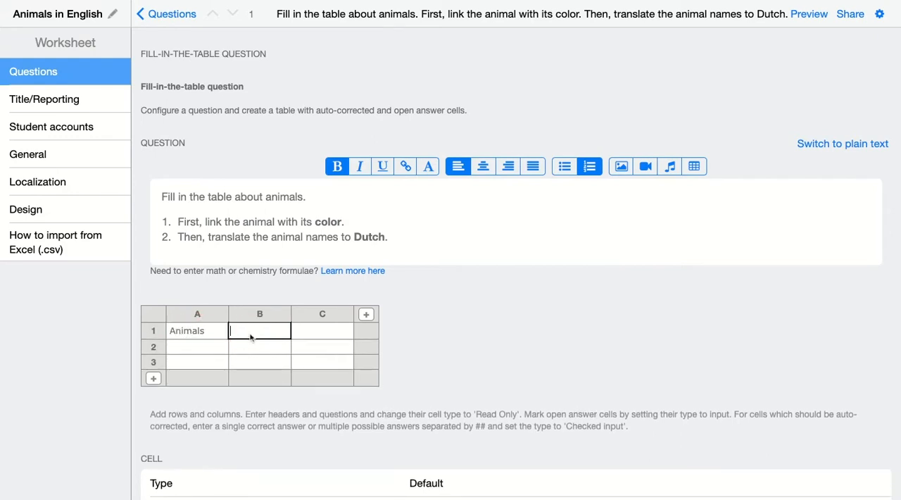
{"action": "type", "text": "Color"}
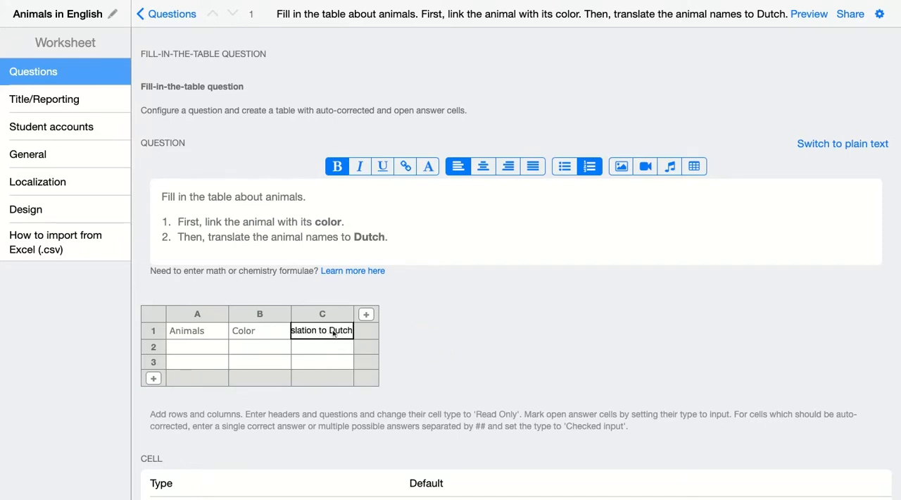
{"action": "mouse_move", "coordinate": [208, 335]}
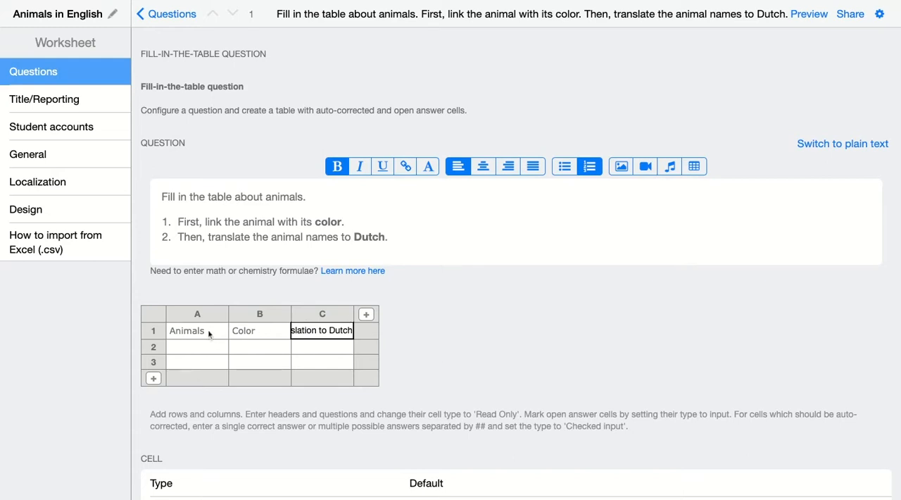
{"action": "mouse_move", "coordinate": [240, 361]}
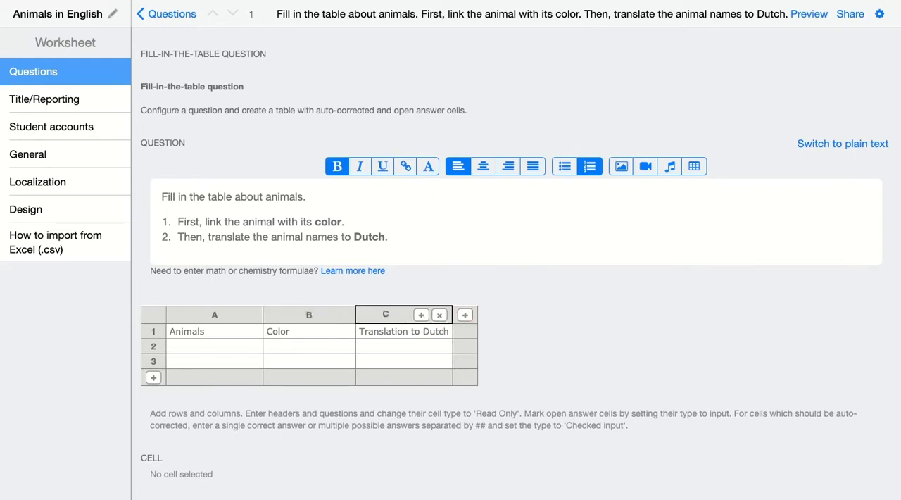
Scroll down through the Cell, Text, Border and Background settings for cell A1
{"action": "scroll", "scroll_direction": "down", "scroll_amount": 3}
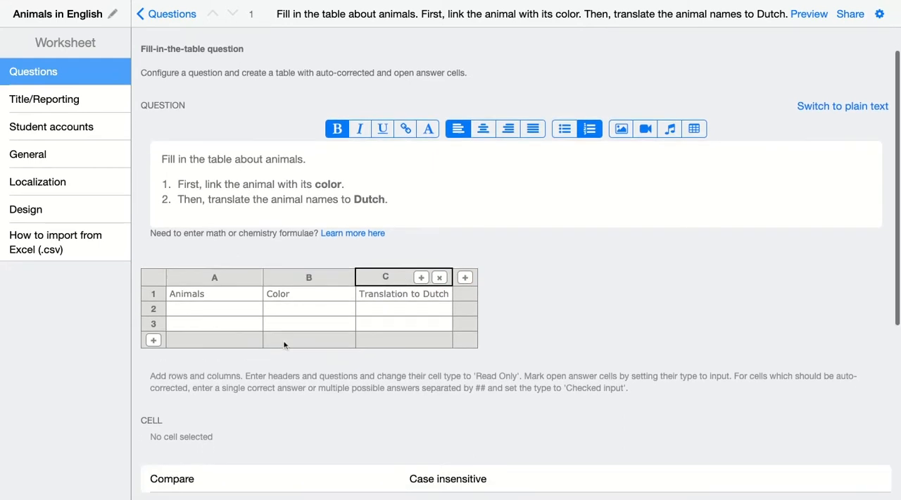
{"action": "scroll", "scroll_direction": "down", "scroll_amount": 3}
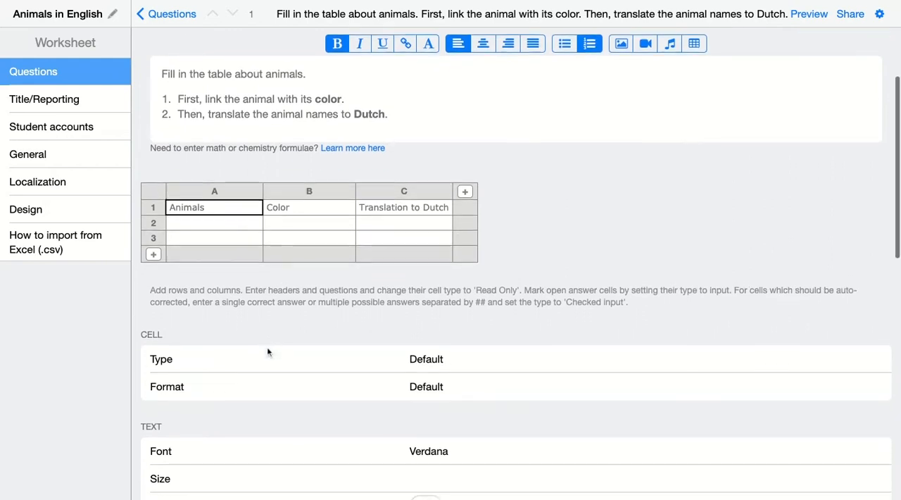
{"action": "scroll", "scroll_direction": "down", "scroll_amount": 3}
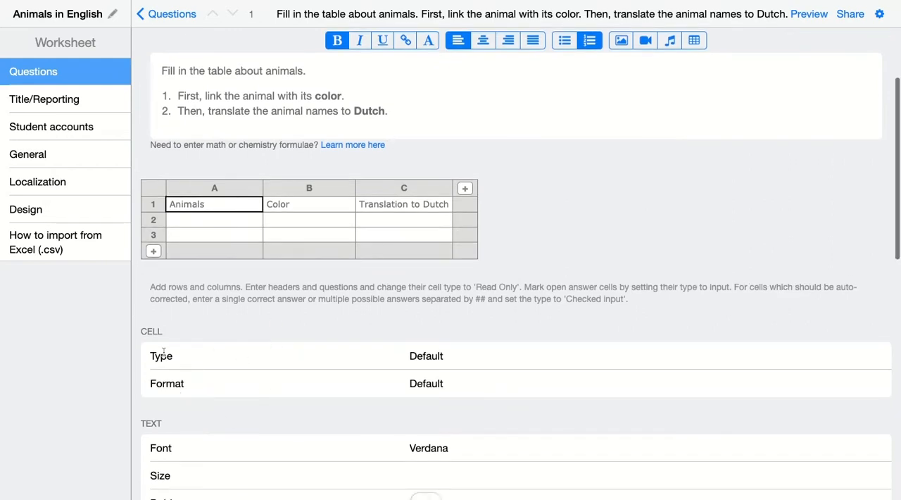
{"action": "scroll", "scroll_direction": "down", "scroll_amount": 3}
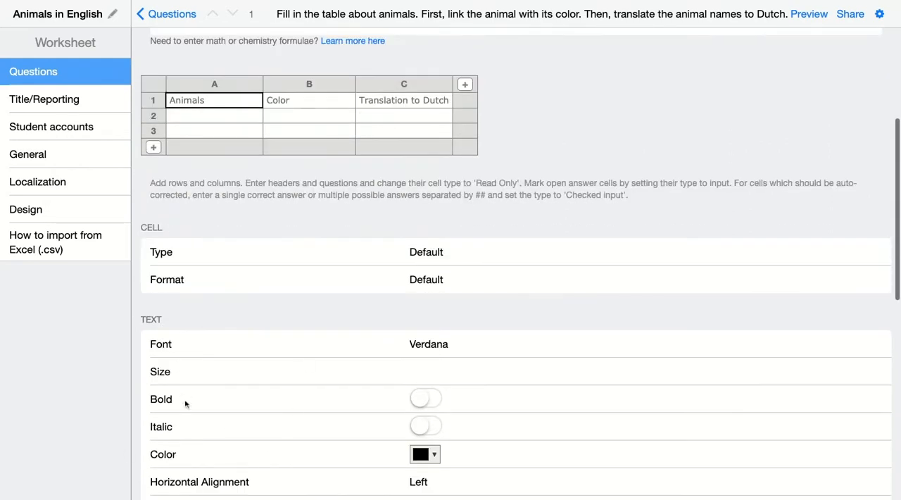
{"action": "scroll", "scroll_direction": "down", "scroll_amount": 3}
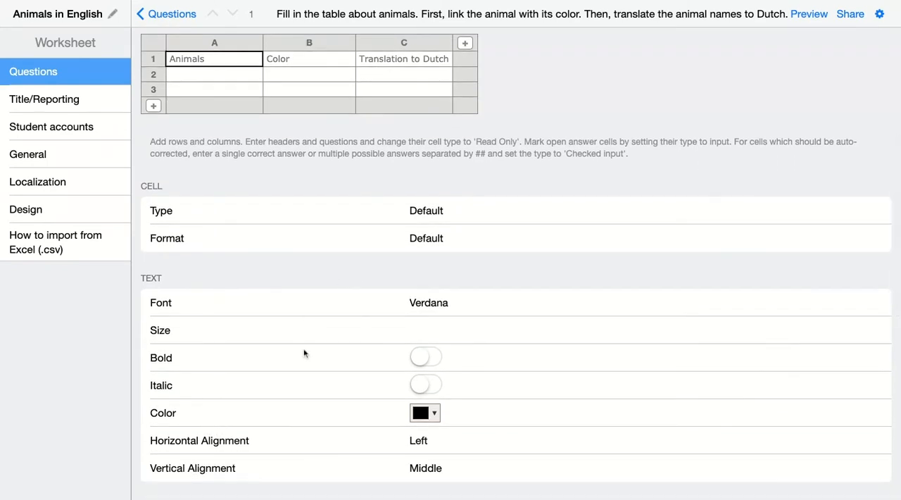
{"action": "scroll", "scroll_direction": "down", "scroll_amount": 3}
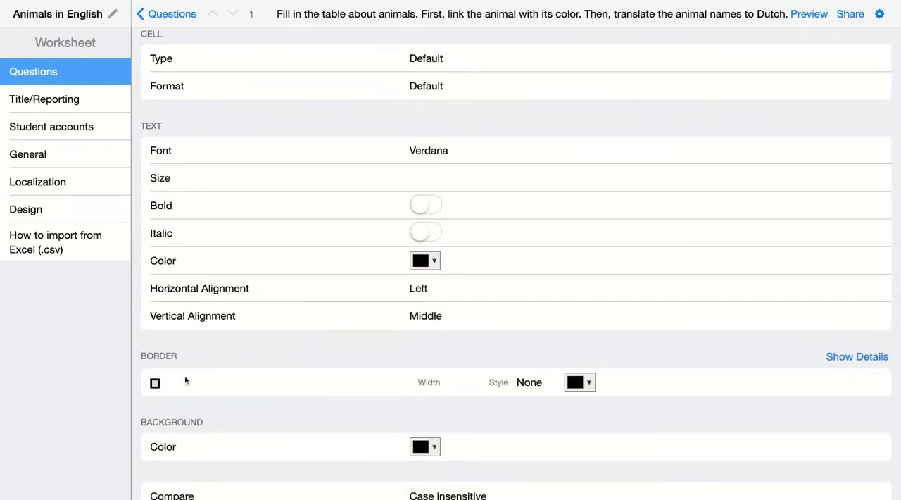
{"action": "scroll", "scroll_direction": "down", "scroll_amount": 3}
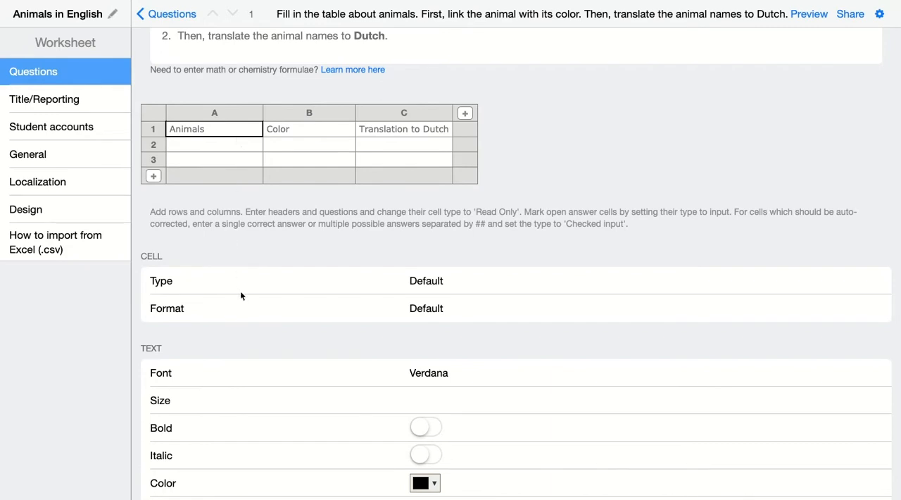
{"action": "mouse_move", "coordinate": [261, 144]}
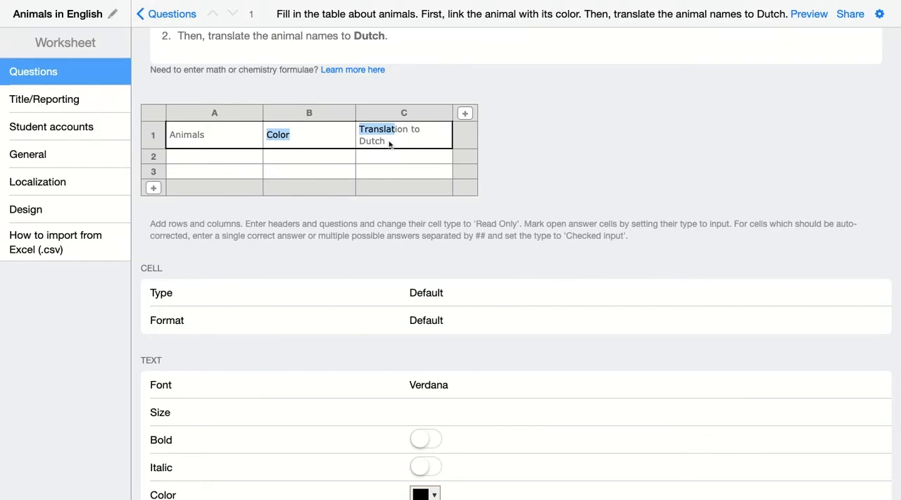
Set the header row's background colour to light green
{"action": "scroll", "scroll_direction": "down", "scroll_amount": 3}
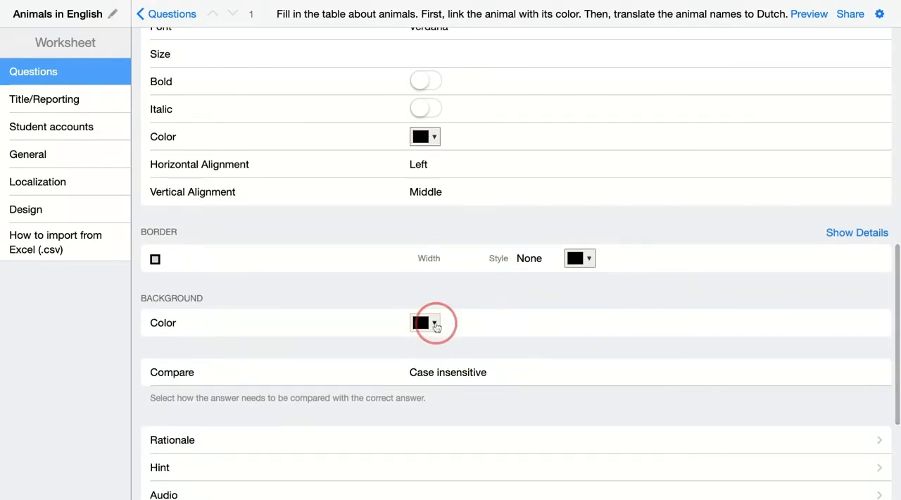
{"action": "left_click", "coordinate": [432, 324]}
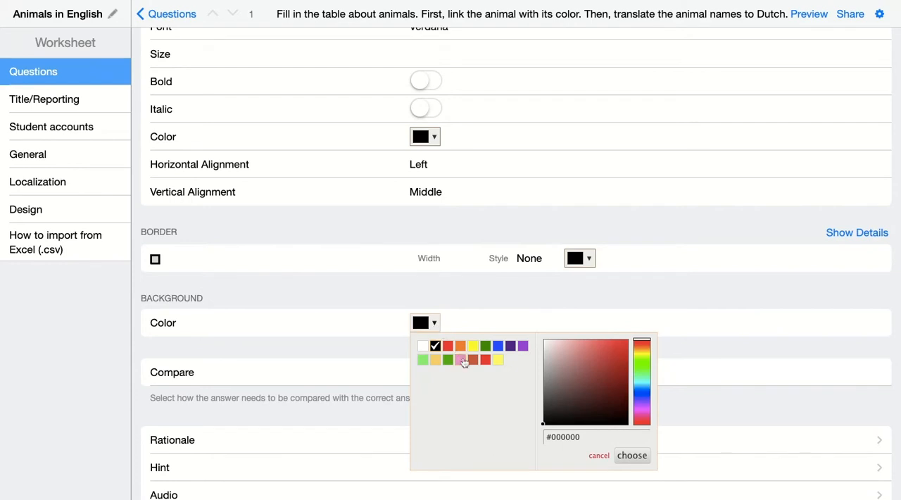
{"action": "left_click", "coordinate": [422, 360]}
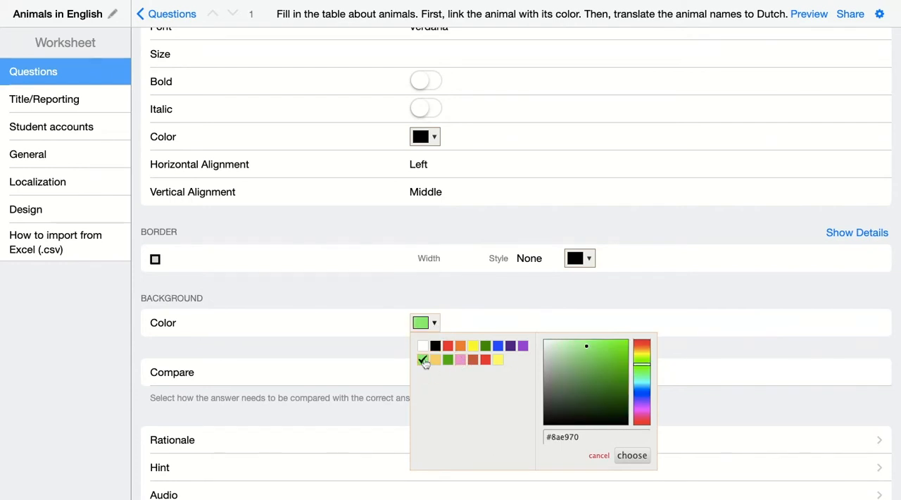
{"action": "left_click", "coordinate": [632, 455]}
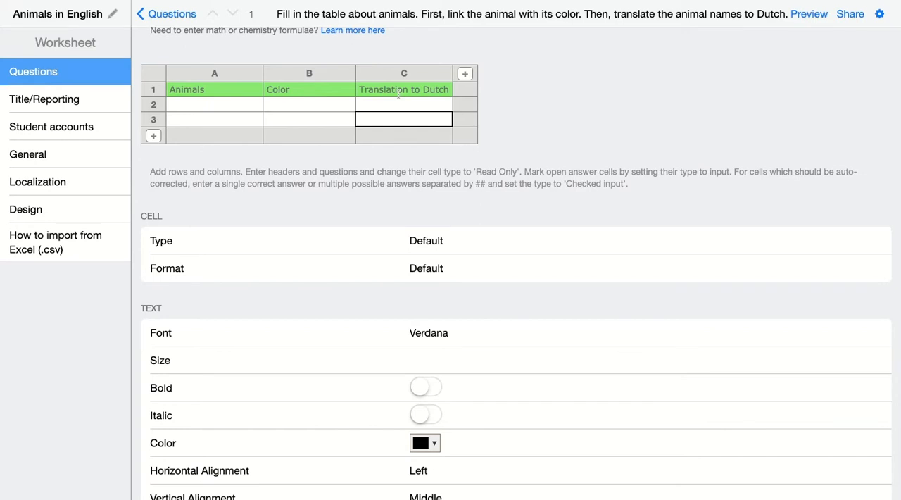
Make the Animals header read-only, then select B1:C1 and open their Type field
{"action": "left_click", "coordinate": [214, 90]}
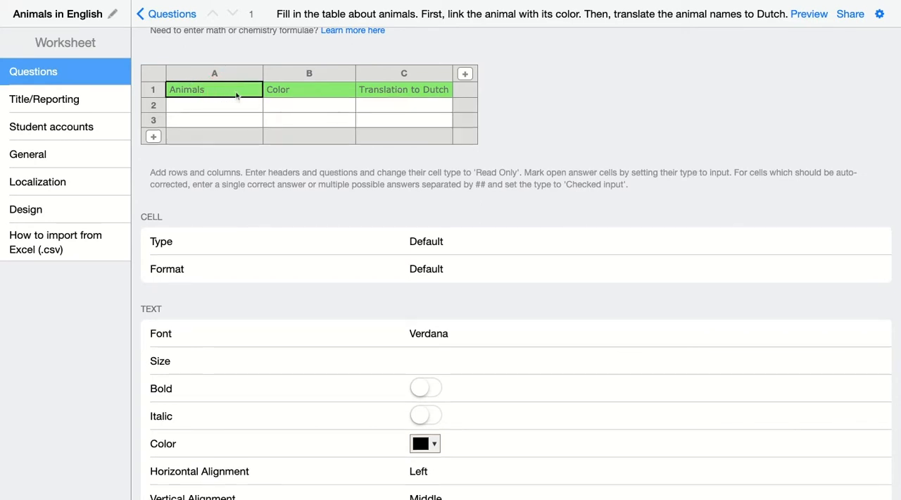
{"action": "mouse_move", "coordinate": [433, 243]}
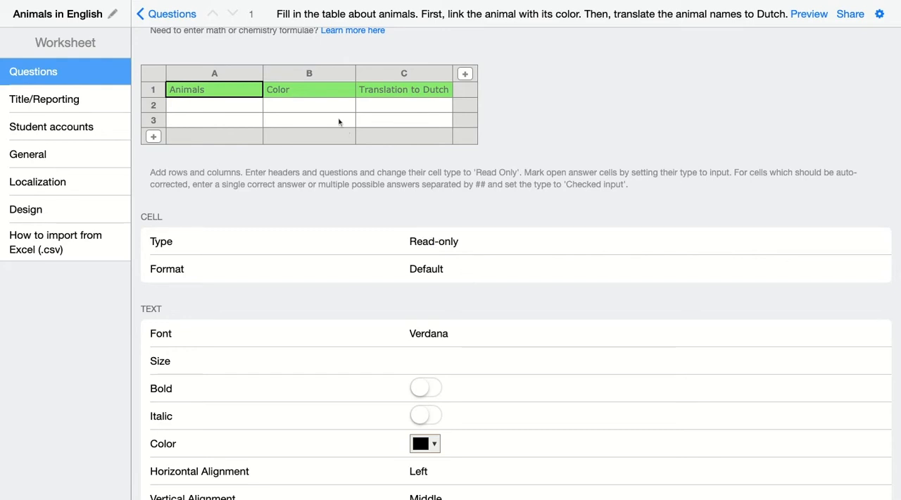
{"action": "left_click", "coordinate": [402, 90]}
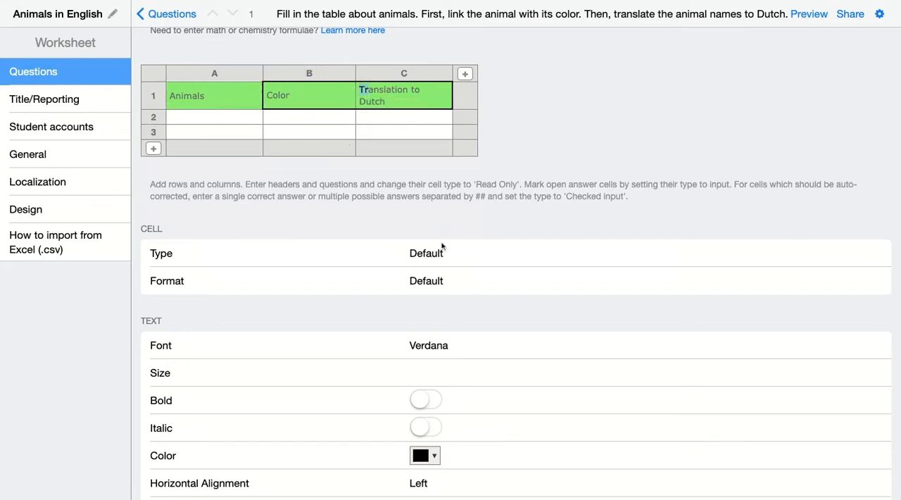
{"action": "mouse_move", "coordinate": [442, 262]}
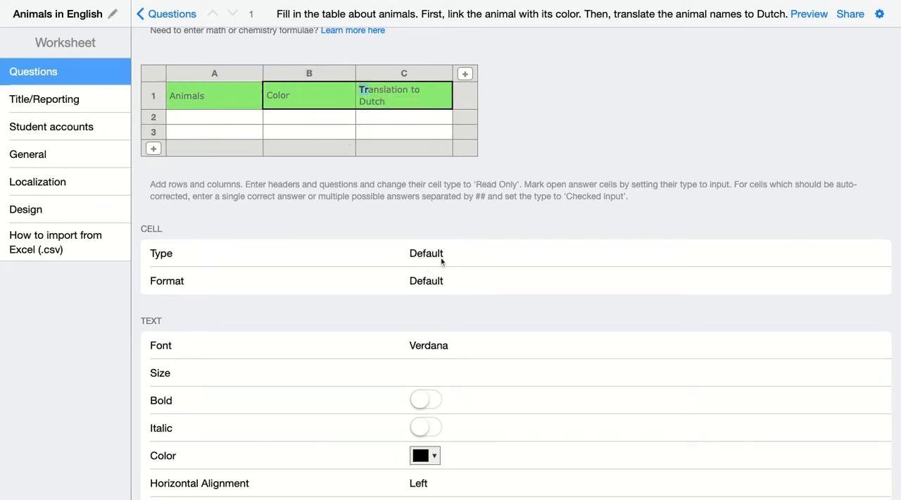
{"action": "left_click", "coordinate": [214, 104]}
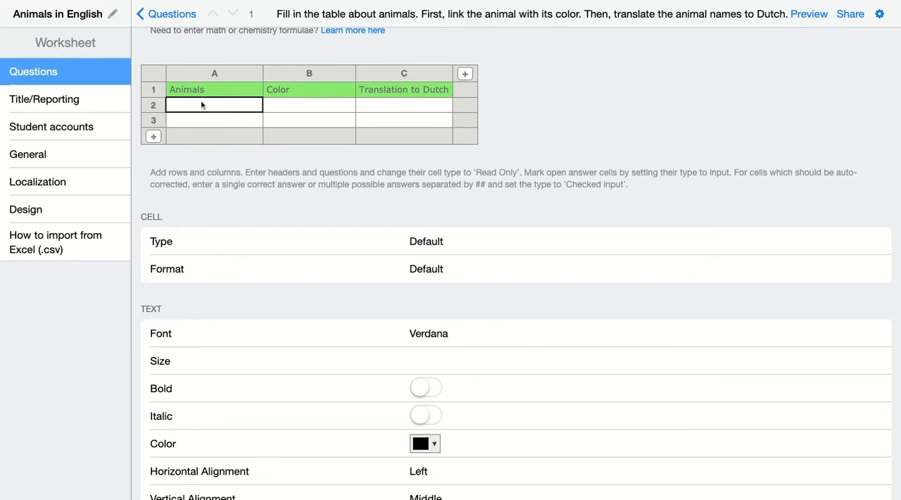
List Flamingo, Hippo, Lion and Turtle down the Animals column
{"action": "type", "text": "Flamingo"}
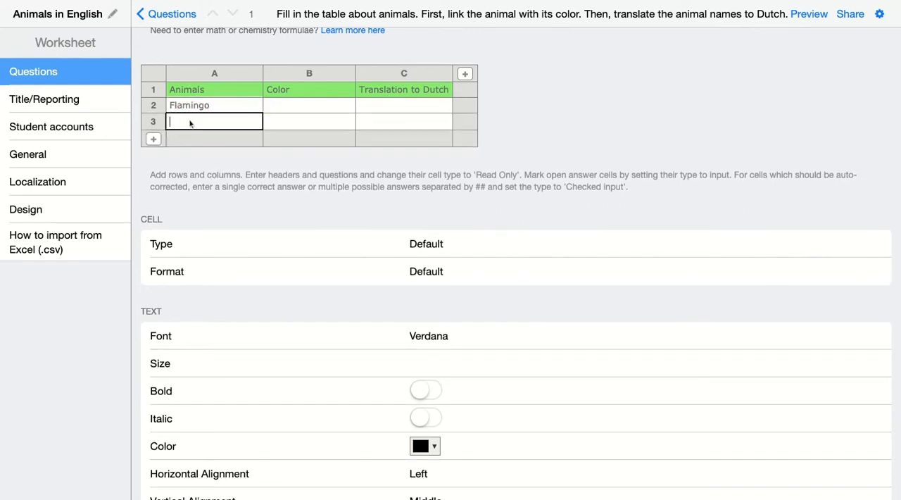
{"action": "type", "text": "Hippo"}
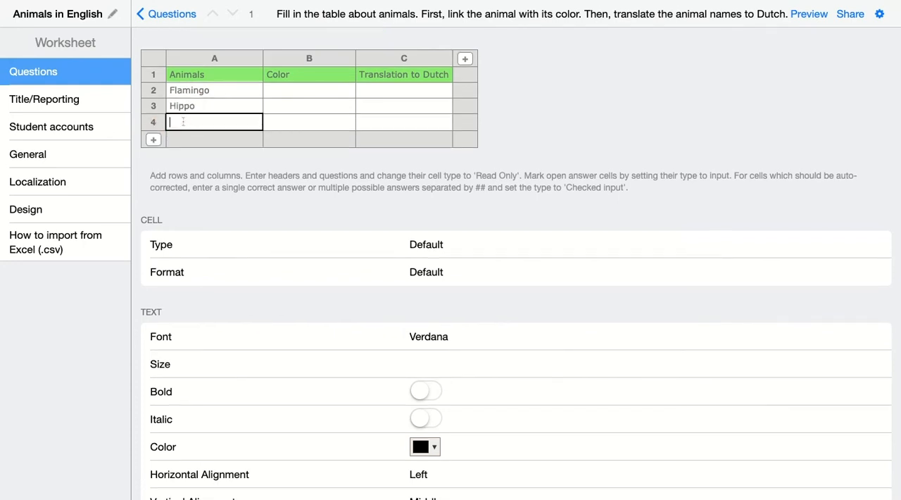
{"action": "type", "text": "Lion"}
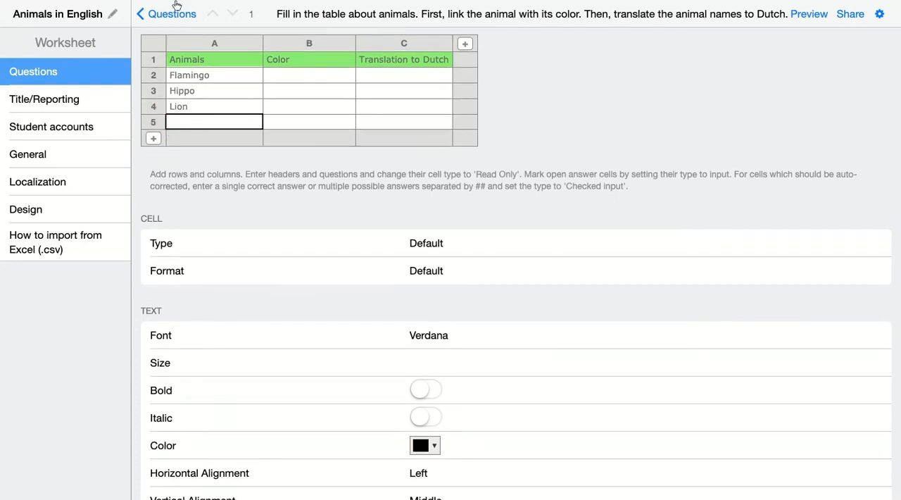
{"action": "type", "text": "Turtle"}
{"action": "type", "text": "Ice Bear"}
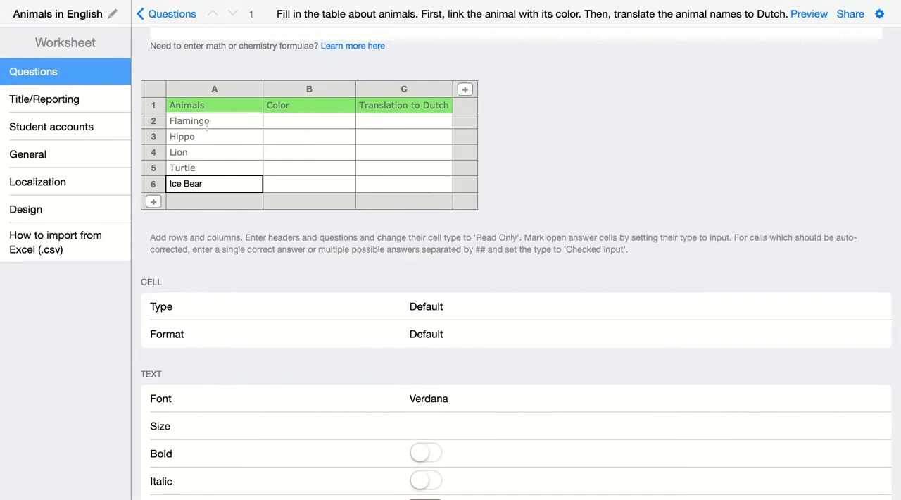
Select A2:A6, make the animal names read-only, then move to B2
{"action": "left_click", "coordinate": [214, 121]}
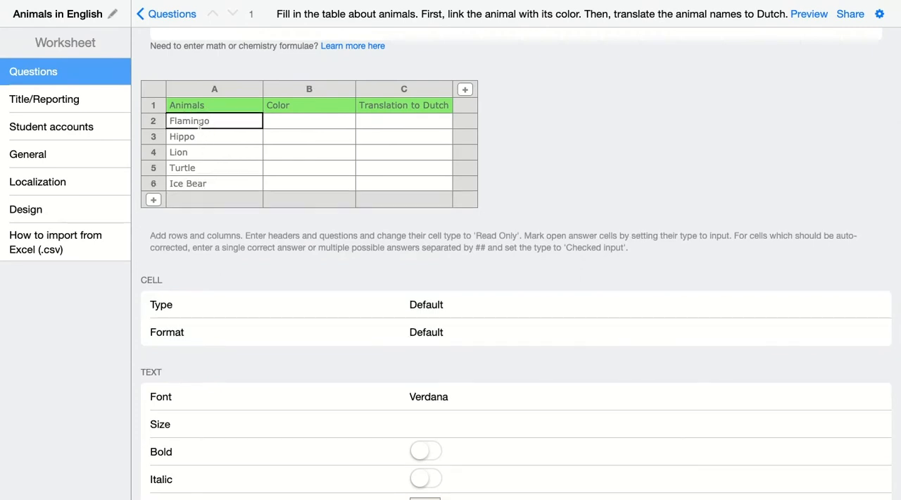
{"action": "left_click_drag", "start_coordinate": [189, 121], "coordinate": [187, 180]}
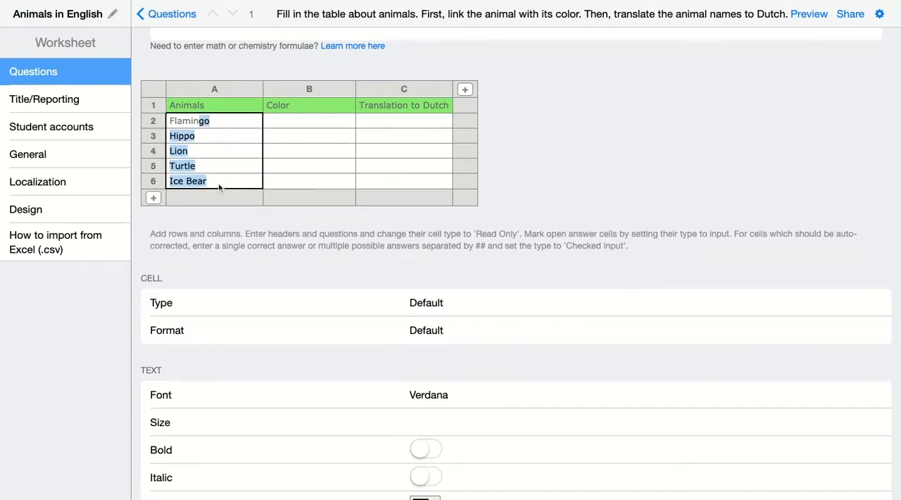
{"action": "mouse_move", "coordinate": [430, 311]}
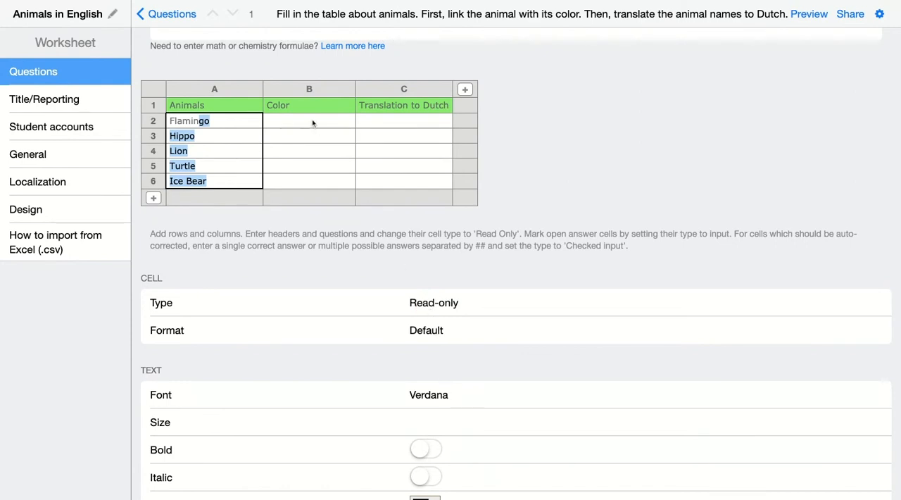
{"action": "left_click", "coordinate": [308, 121]}
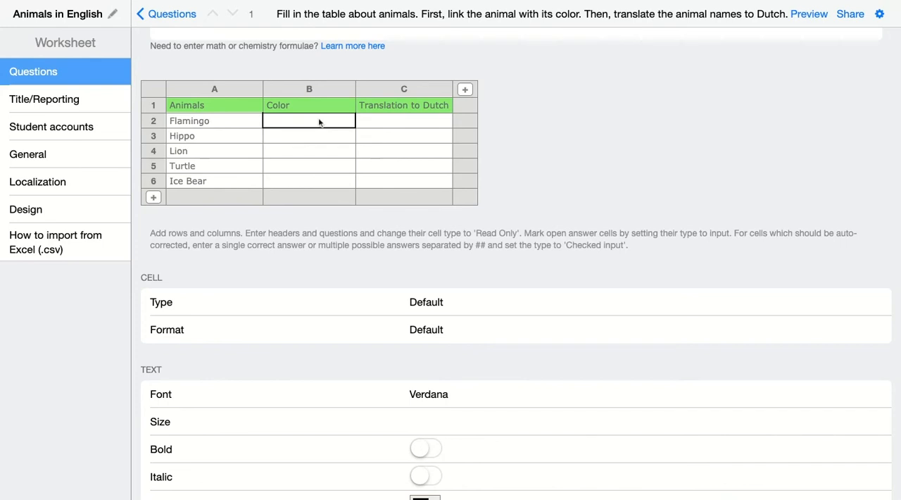
{"action": "mouse_move", "coordinate": [299, 126]}
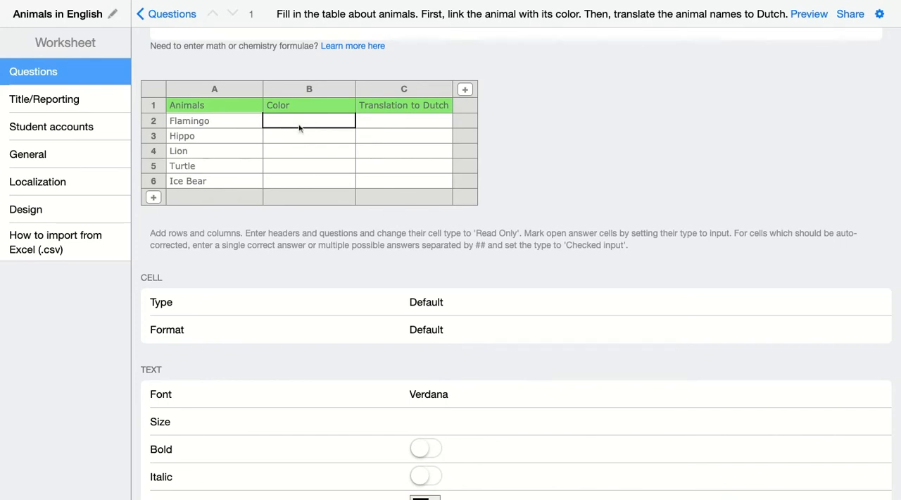
{"action": "mouse_move", "coordinate": [301, 181]}
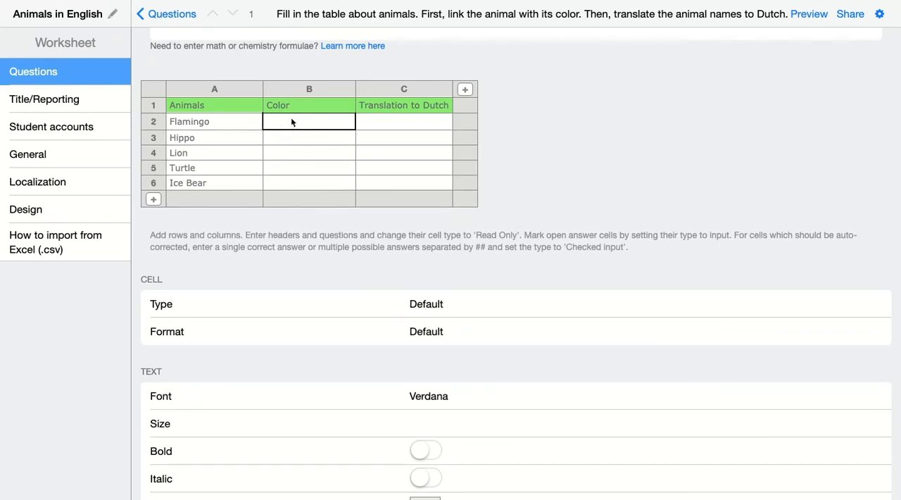
Finish the Color column with Grey and select the Pink colour cell B2
{"action": "type", "text": "Grey"}
{"action": "left_click", "coordinate": [309, 181]}
{"action": "type", "text": "Whi"}
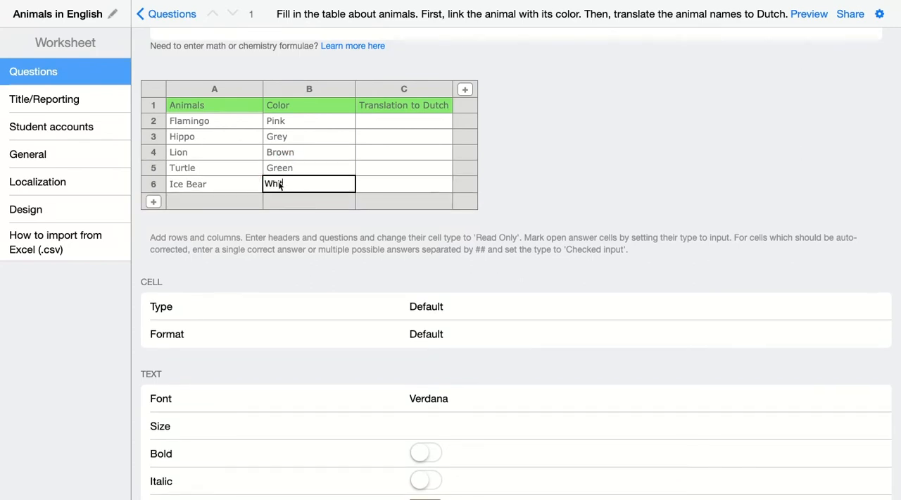
{"action": "left_click", "coordinate": [308, 121]}
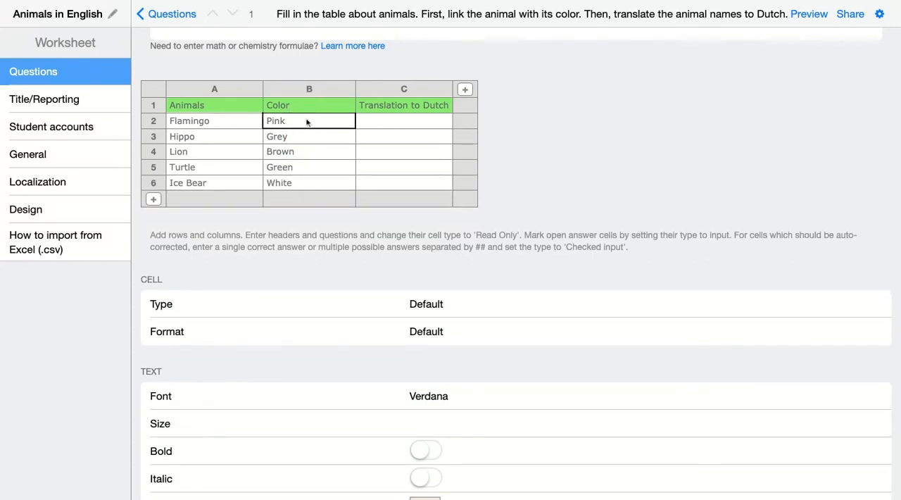
{"action": "mouse_move", "coordinate": [428, 295]}
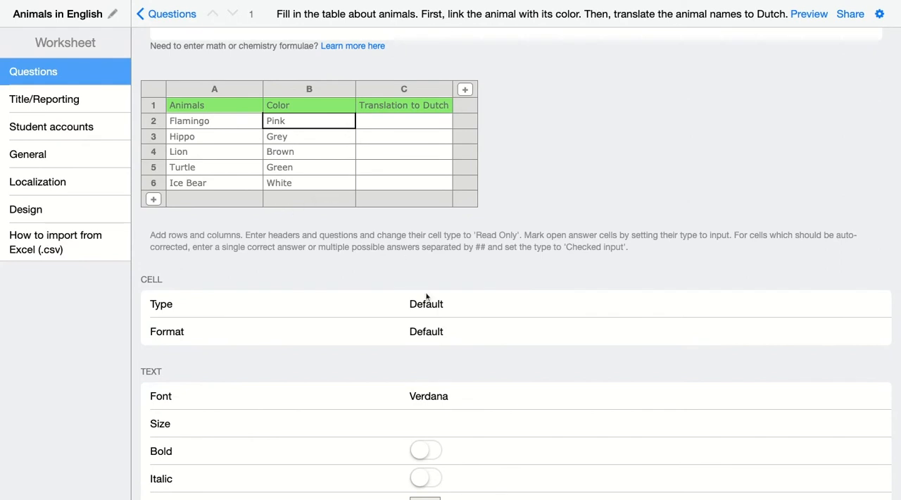
{"action": "mouse_move", "coordinate": [434, 308]}
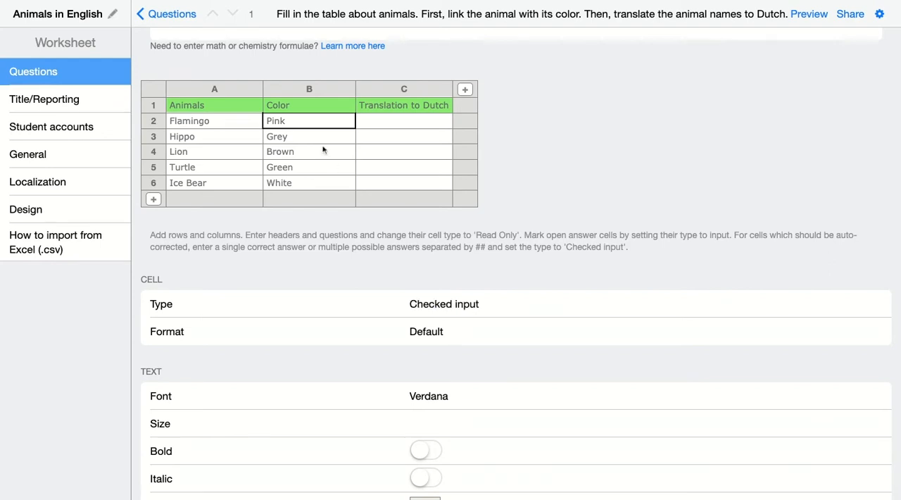
{"action": "mouse_move", "coordinate": [243, 205]}
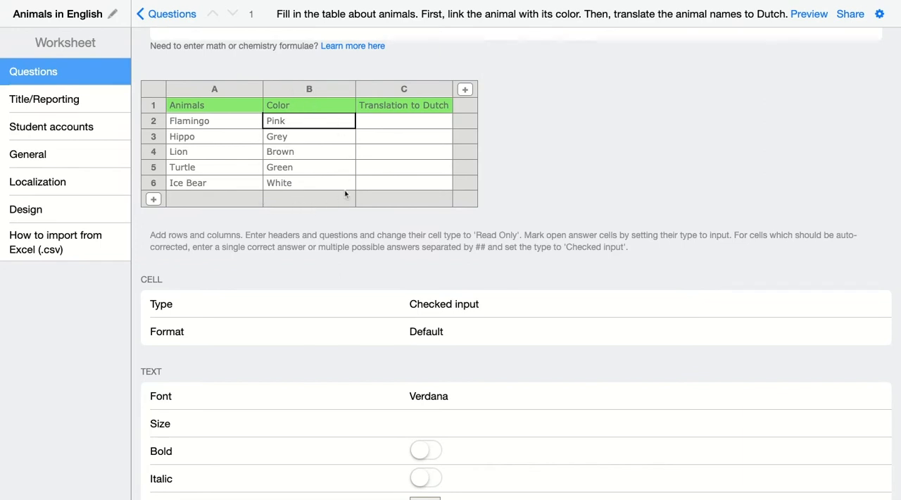
{"action": "mouse_move", "coordinate": [316, 123]}
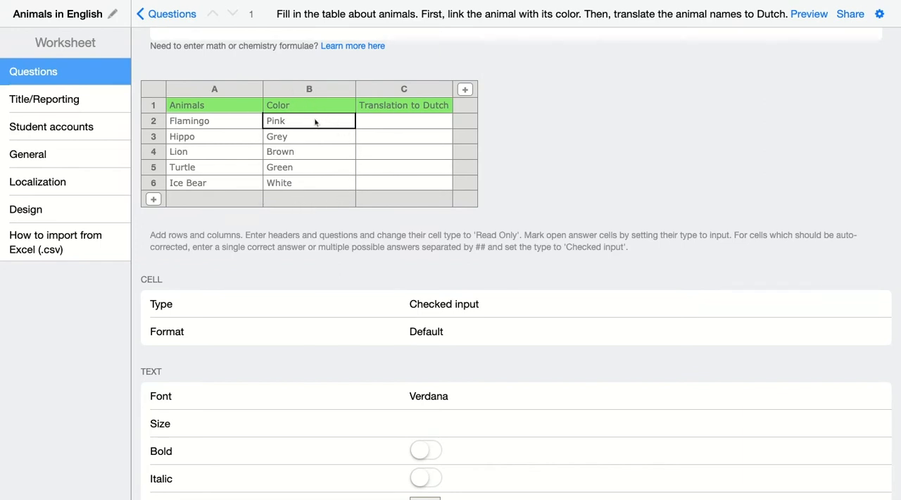
{"action": "mouse_move", "coordinate": [315, 136]}
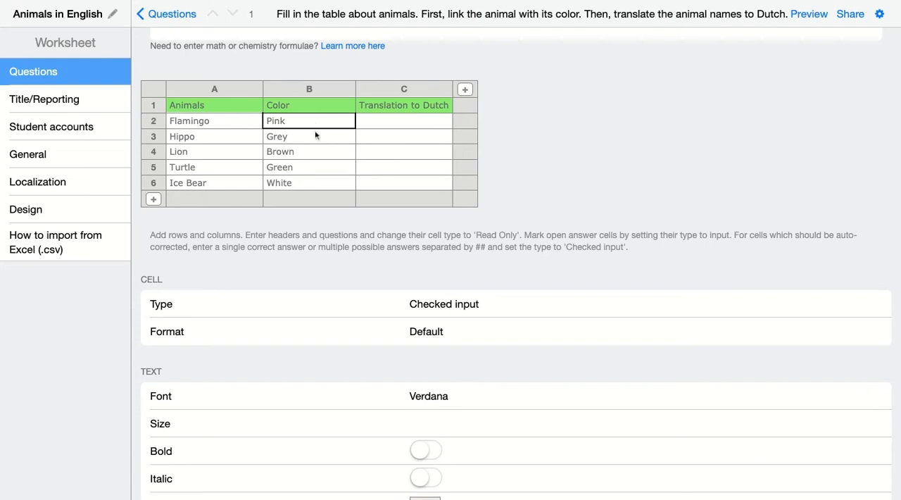
Select the first Translation to Dutch cell after making B2 a checked input
{"action": "left_click", "coordinate": [308, 136]}
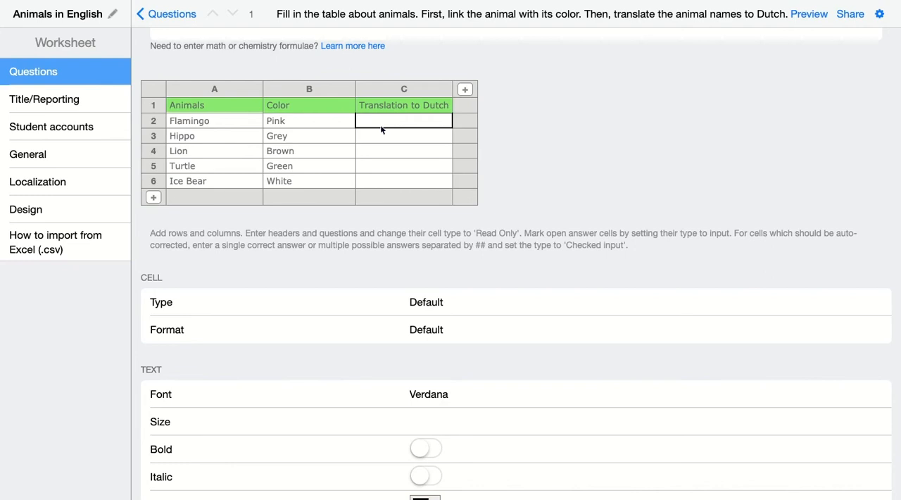
Start entering Flamingo as the first Dutch translation in C2
{"action": "type", "text": "Flamingo"}
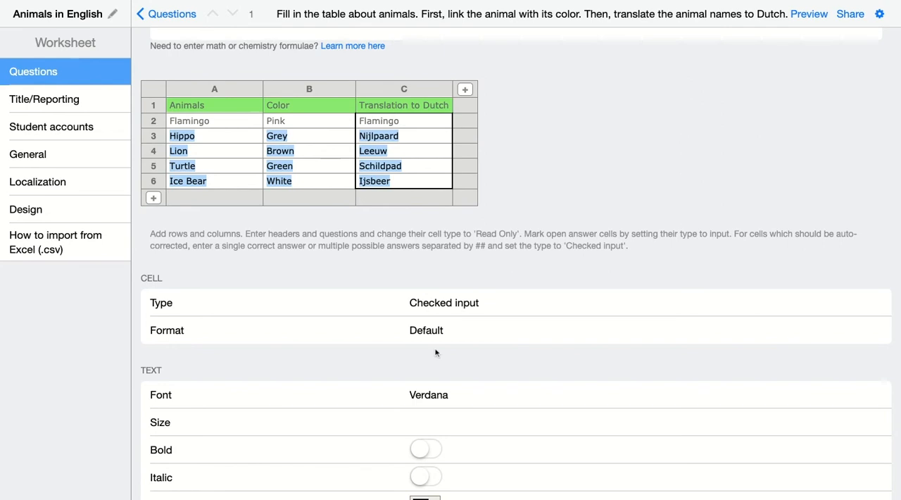
{"action": "scroll", "scroll_direction": "down", "scroll_amount": 3}
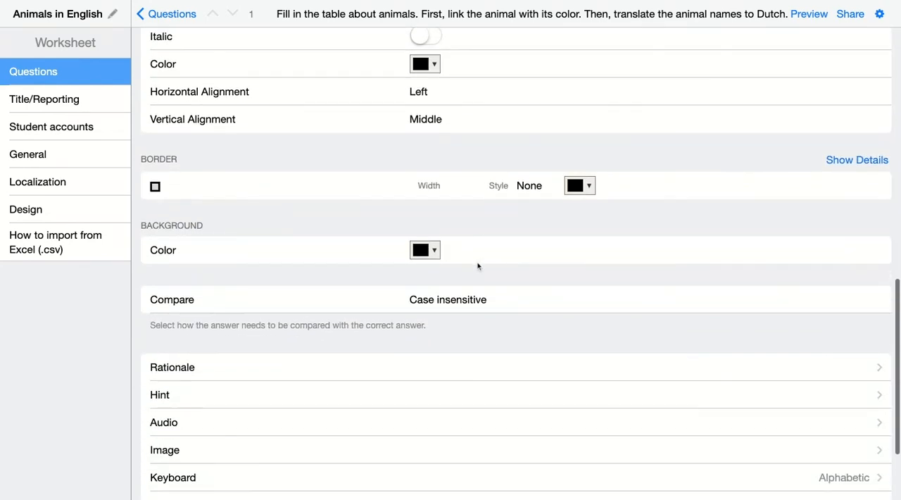
{"action": "mouse_move", "coordinate": [495, 314]}
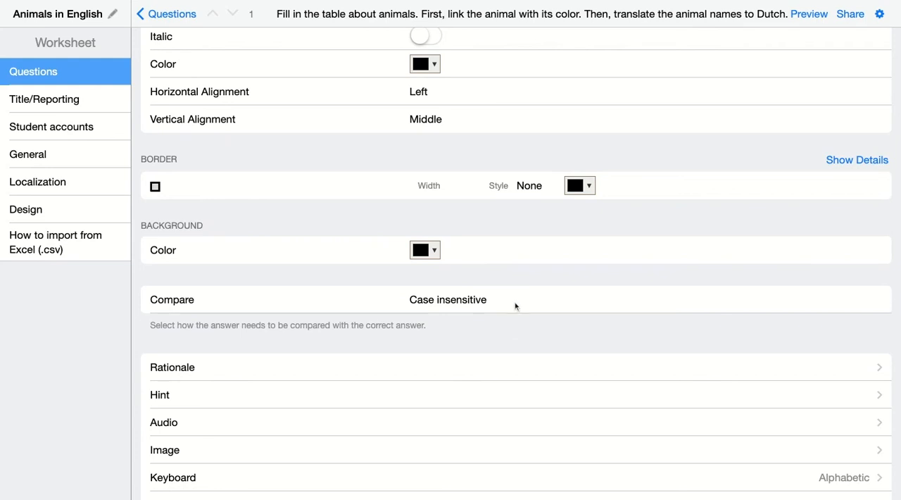
{"action": "mouse_move", "coordinate": [487, 307]}
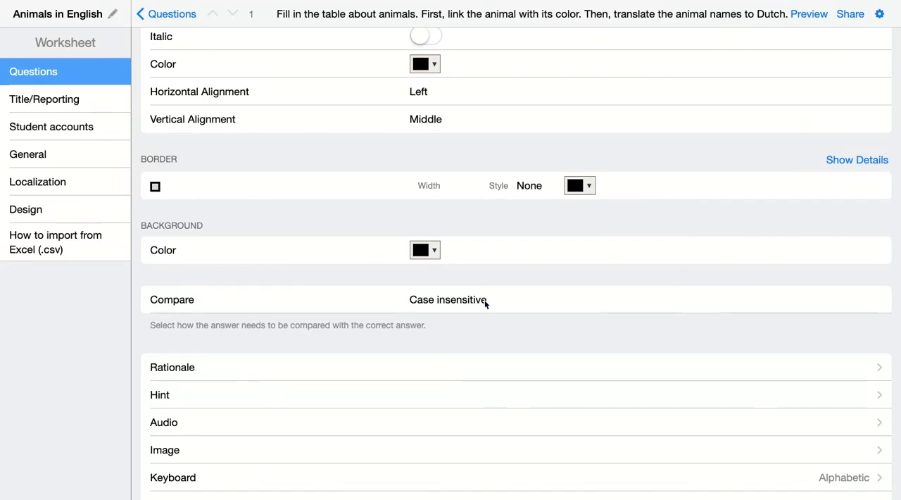
{"action": "mouse_move", "coordinate": [455, 307]}
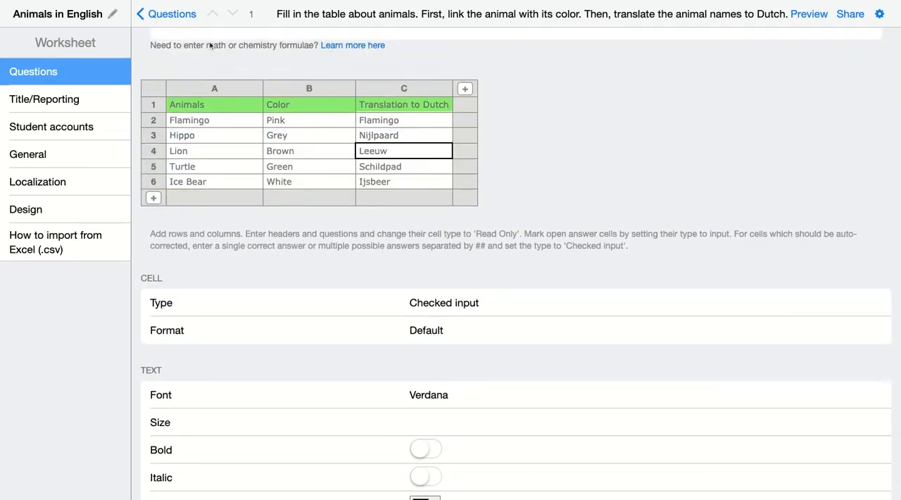
{"action": "mouse_move", "coordinate": [281, 231]}
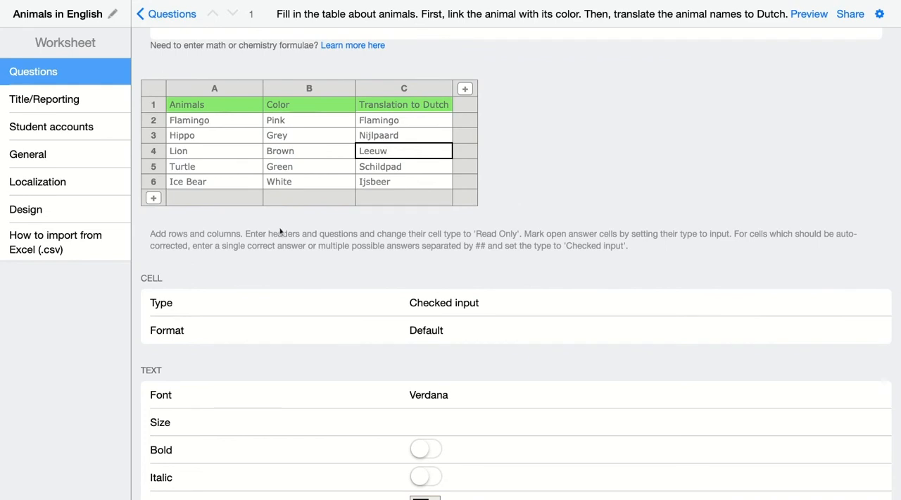
{"action": "mouse_move", "coordinate": [431, 339]}
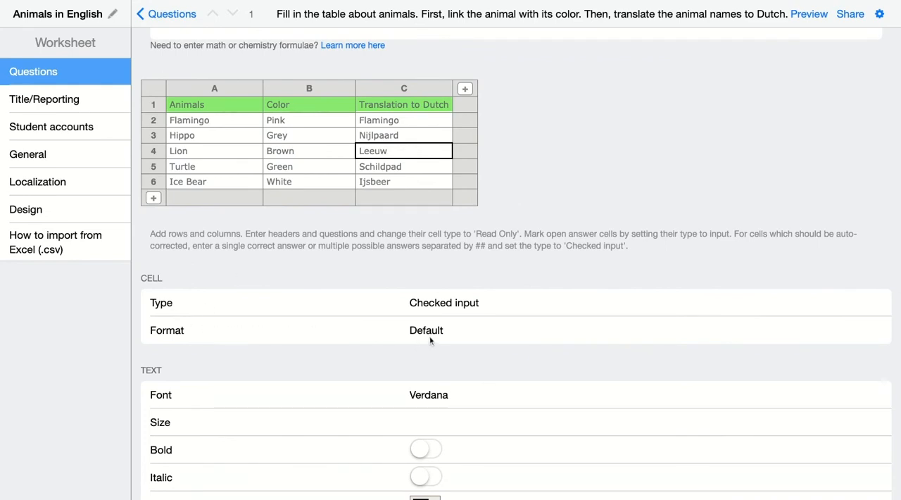
{"action": "left_click", "coordinate": [403, 135]}
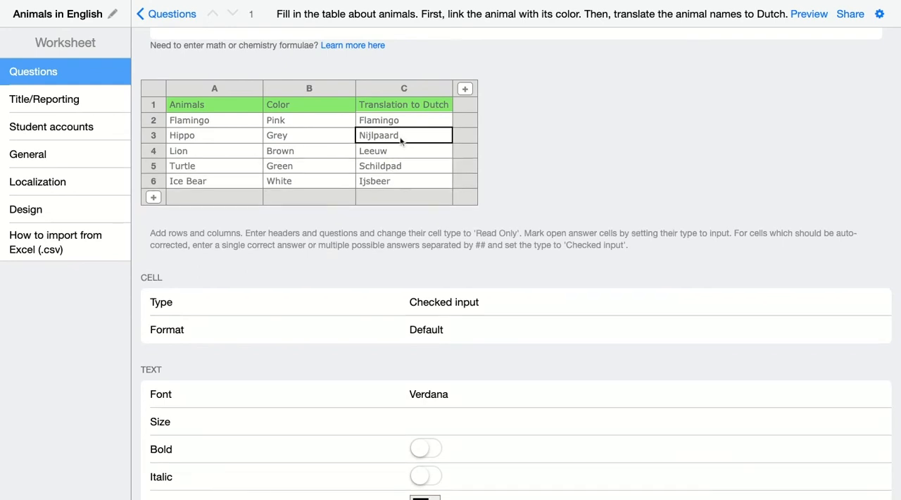
{"action": "left_click", "coordinate": [403, 120]}
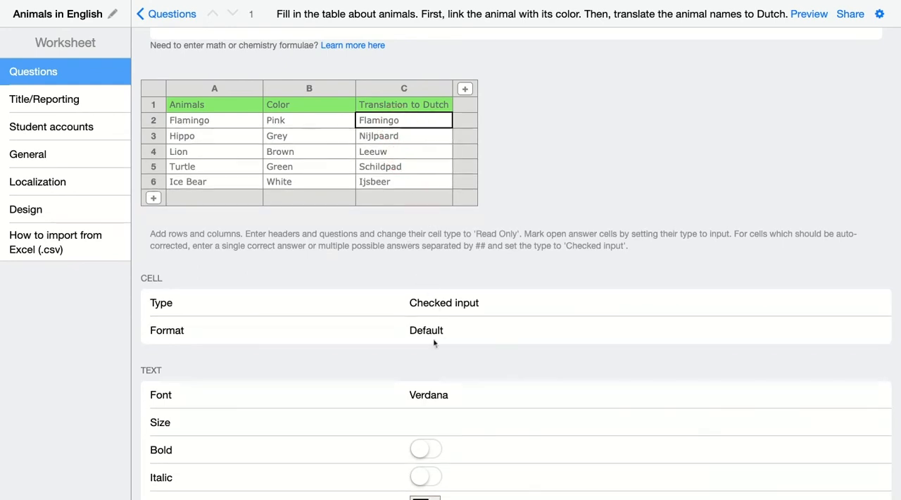
{"action": "mouse_move", "coordinate": [441, 332]}
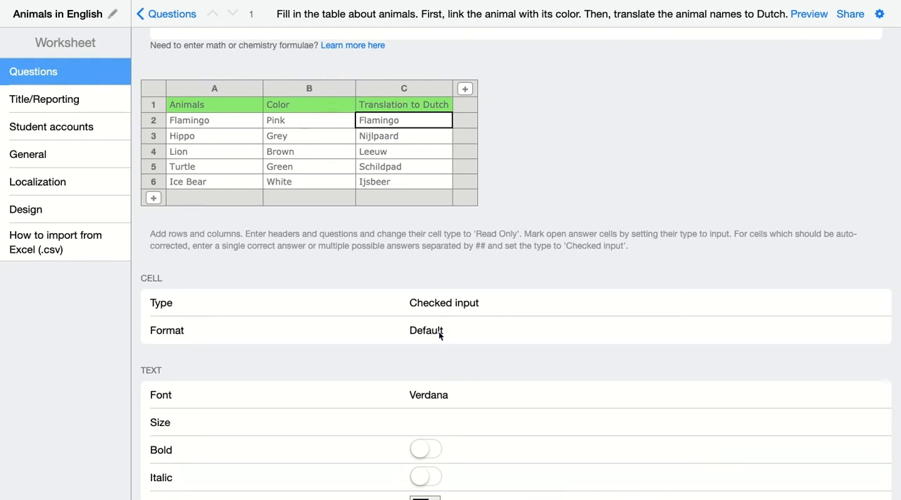
{"action": "mouse_move", "coordinate": [431, 377]}
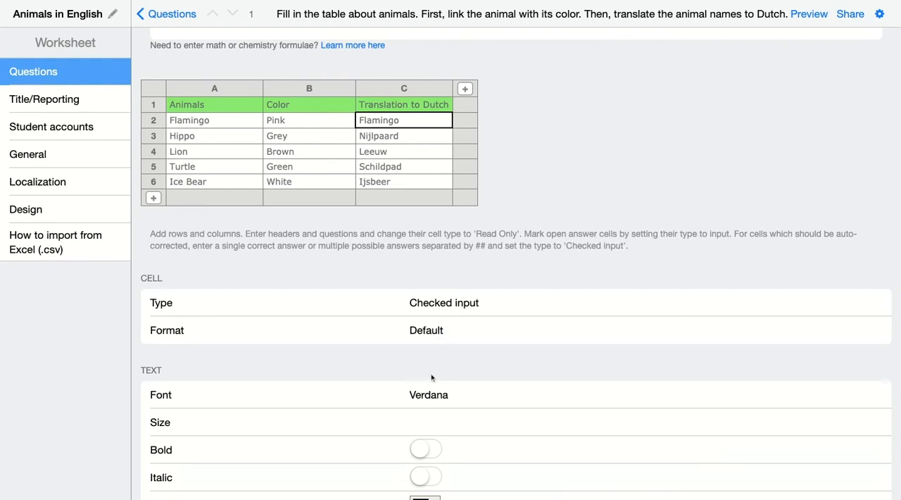
{"action": "scroll", "scroll_direction": "down", "scroll_amount": 3}
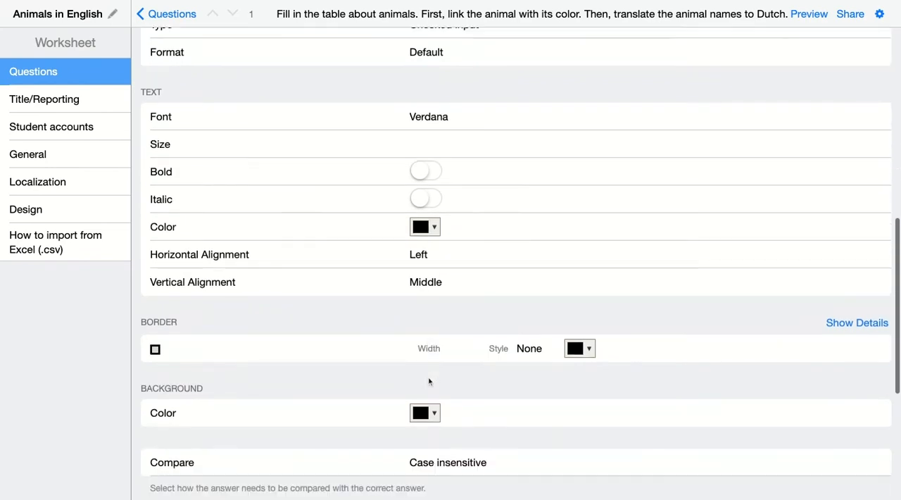
{"action": "scroll", "scroll_direction": "down", "scroll_amount": 3}
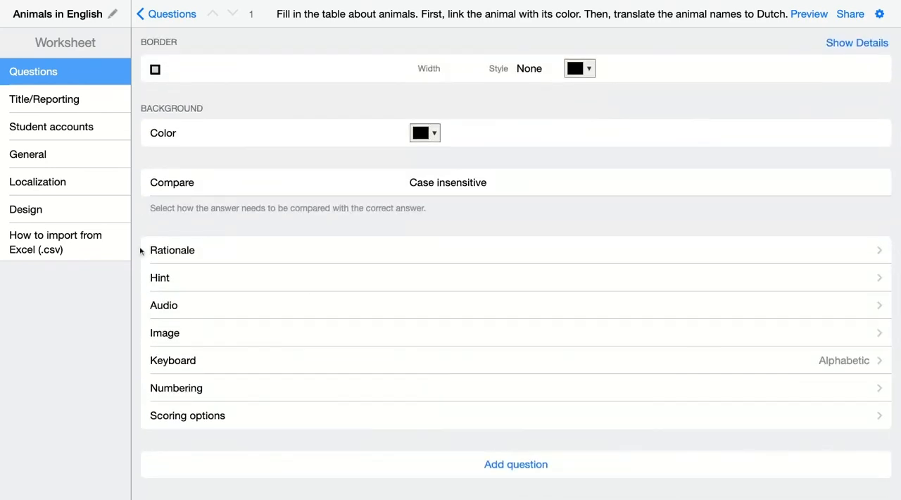
{"action": "mouse_move", "coordinate": [164, 279]}
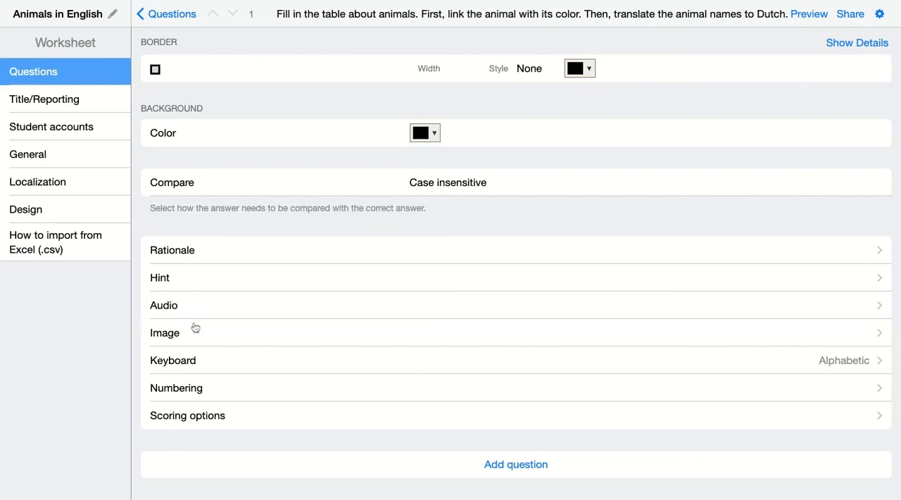
{"action": "mouse_move", "coordinate": [154, 423]}
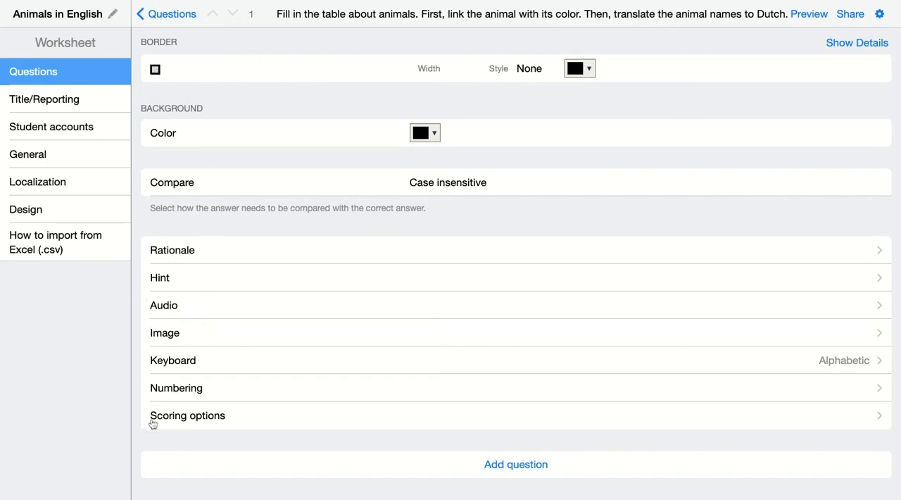
{"action": "mouse_move", "coordinate": [175, 425]}
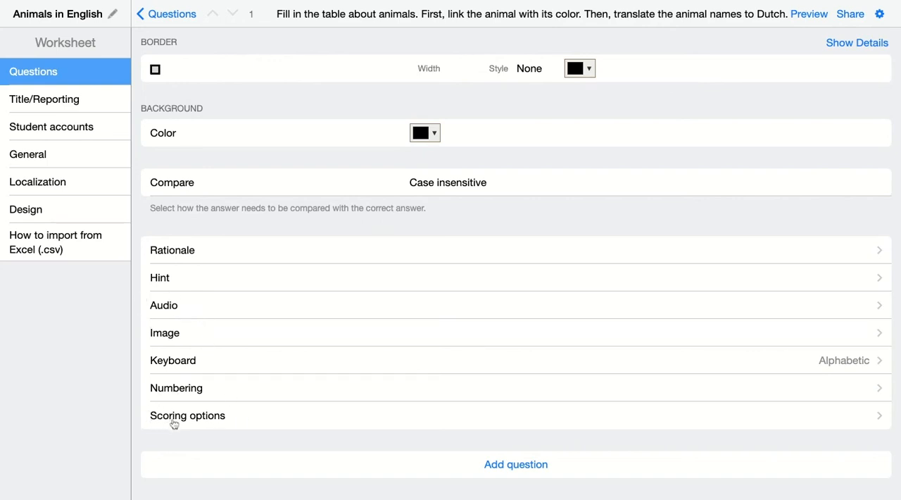
{"action": "mouse_move", "coordinate": [198, 419]}
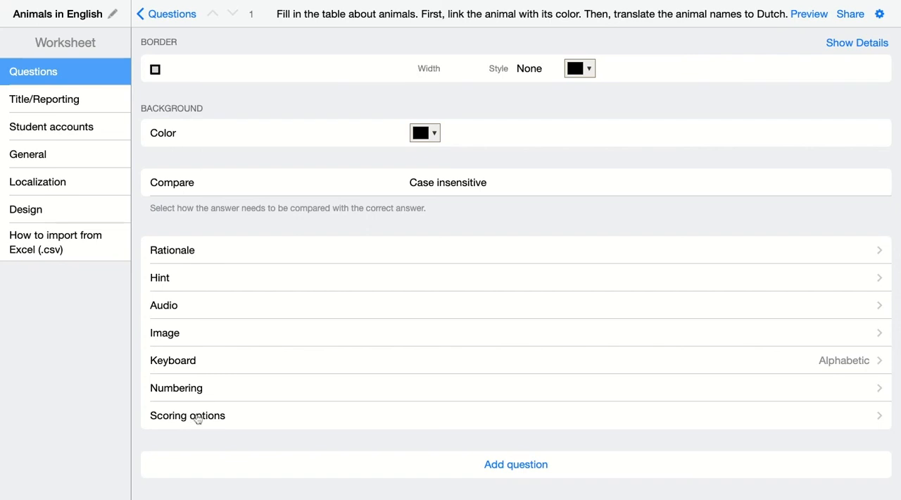
Set the question's scoring weight to 0.5 in Scoring options and return to the question
{"action": "left_click", "coordinate": [187, 415]}
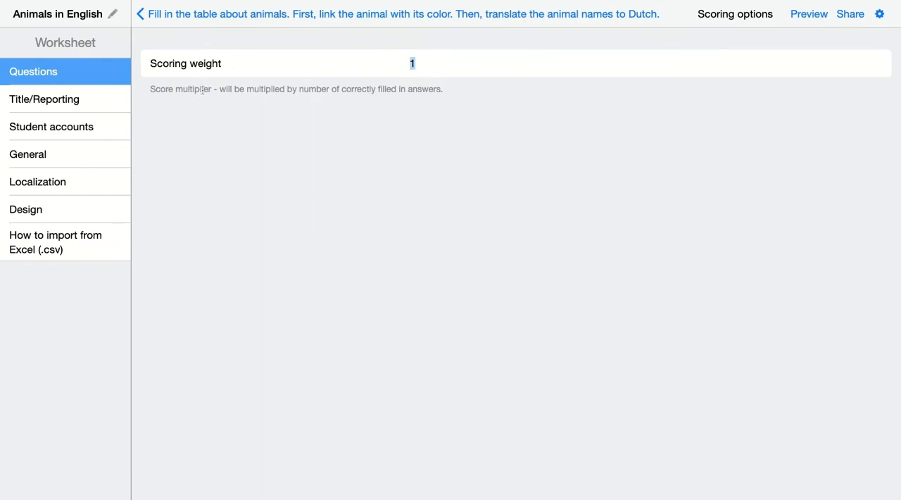
{"action": "mouse_move", "coordinate": [258, 89]}
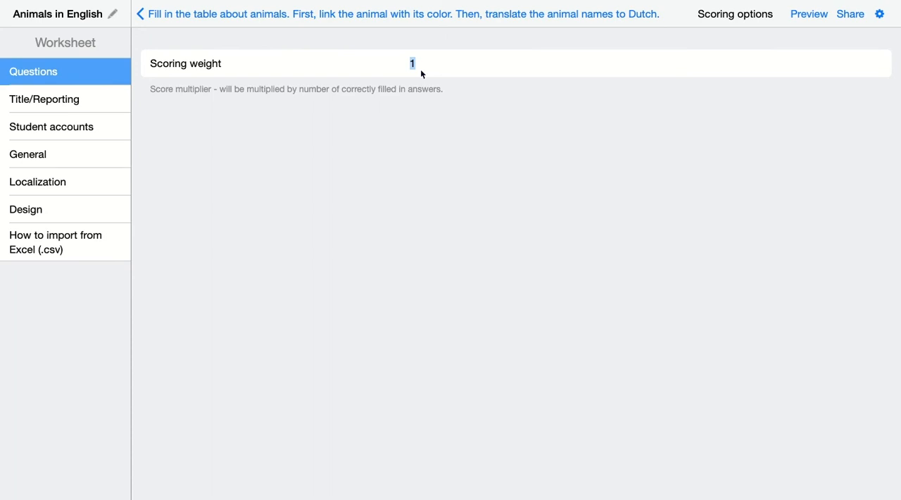
{"action": "mouse_move", "coordinate": [445, 73]}
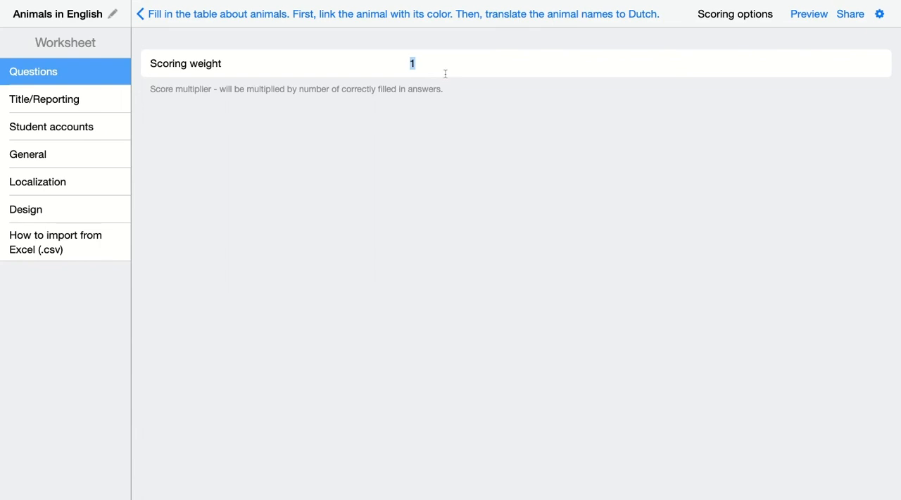
{"action": "type", "text": "0.5"}
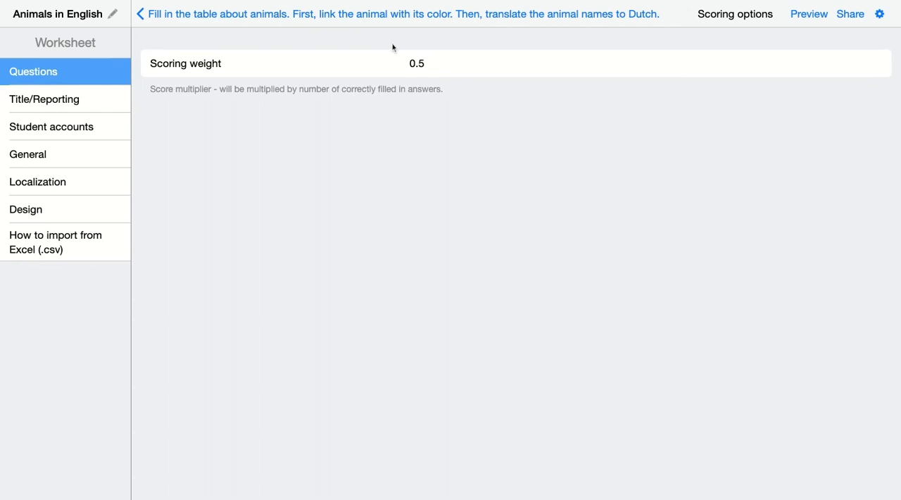
{"action": "left_click", "coordinate": [421, 63]}
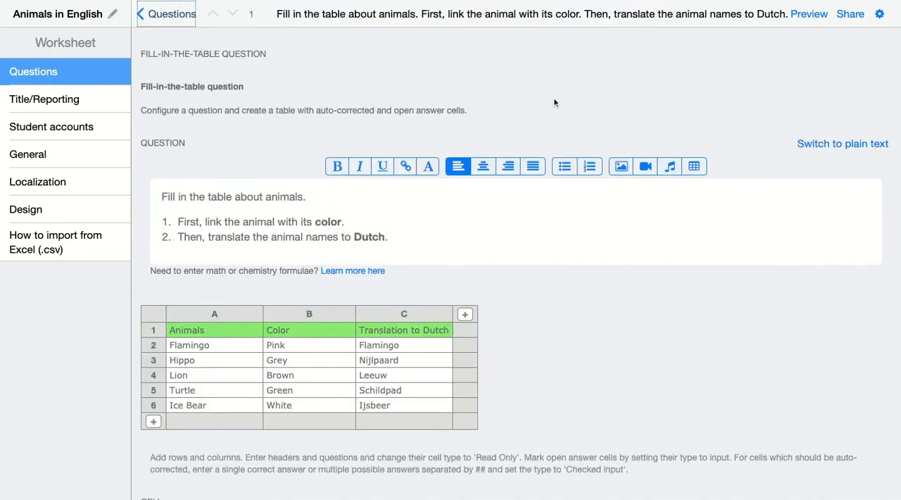
Switch to Student View showing the unanswered animal table scored out of 5
{"action": "left_click", "coordinate": [808, 14]}
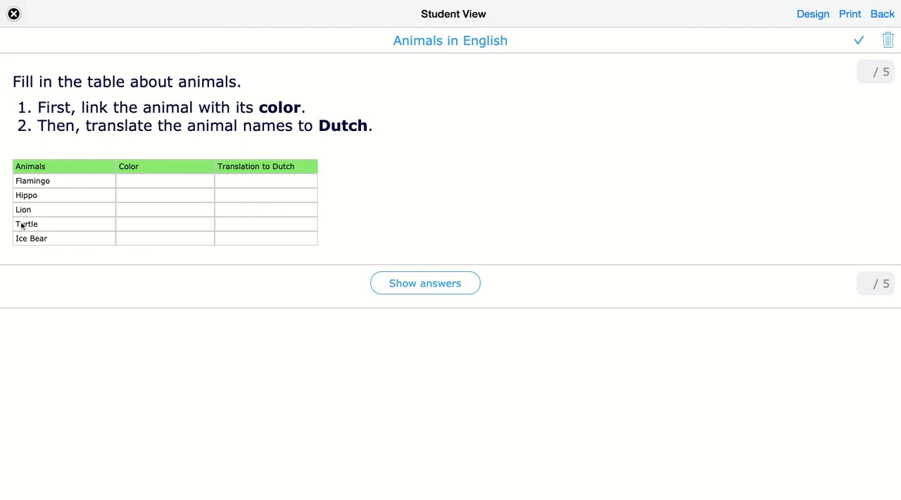
{"action": "mouse_move", "coordinate": [51, 192]}
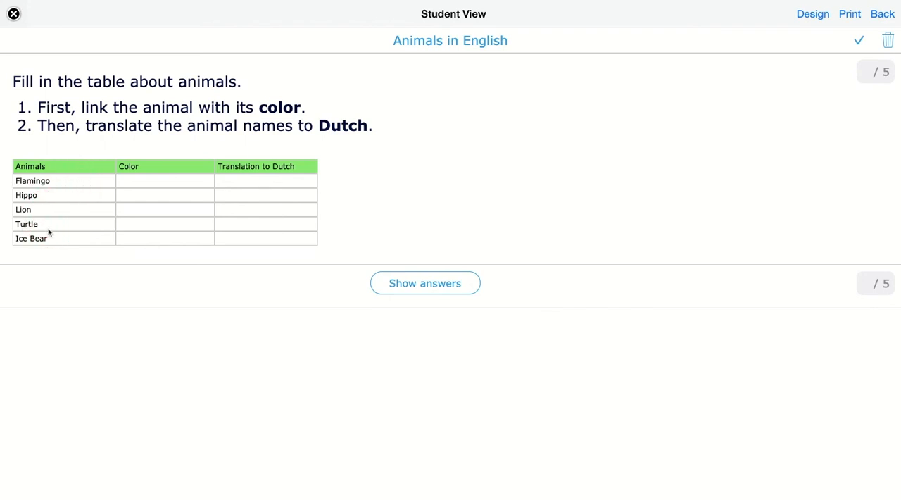
{"action": "mouse_move", "coordinate": [65, 166]}
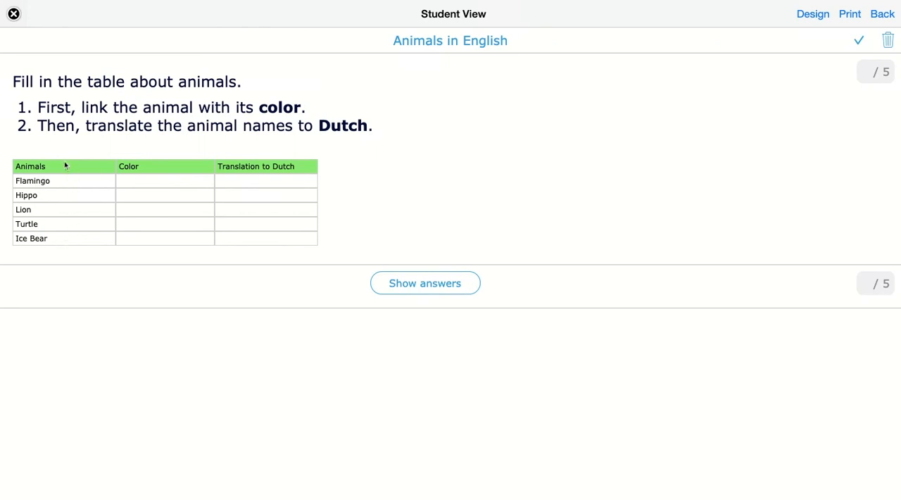
Answer the Color column with Pink, Grey, Yellow, Green and White for the five animals
{"action": "left_click", "coordinate": [236, 171]}
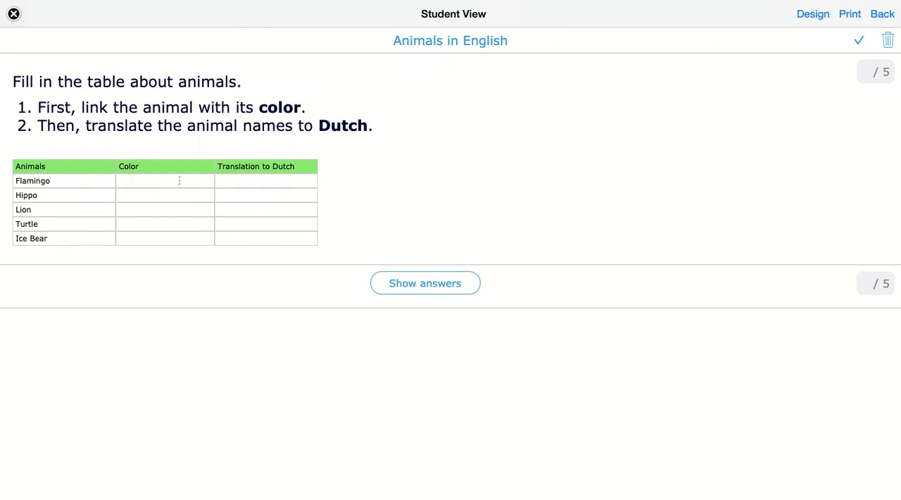
{"action": "left_click", "coordinate": [164, 195]}
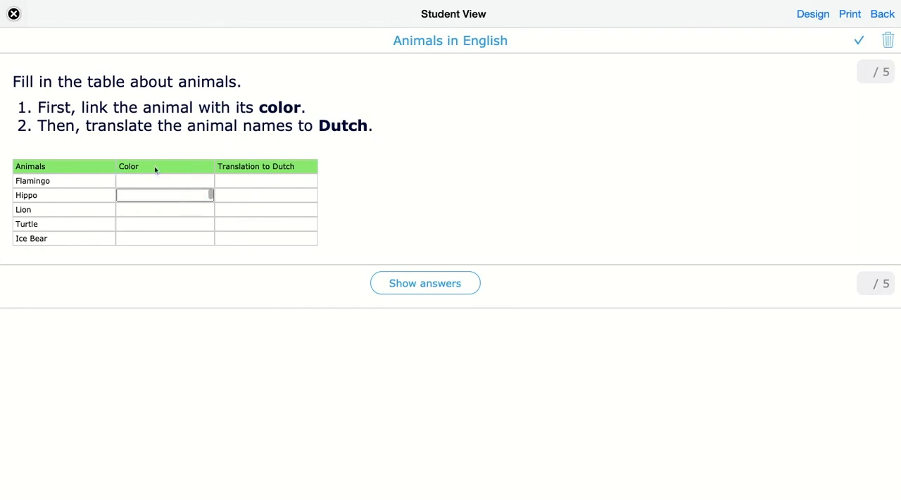
{"action": "left_click", "coordinate": [164, 181]}
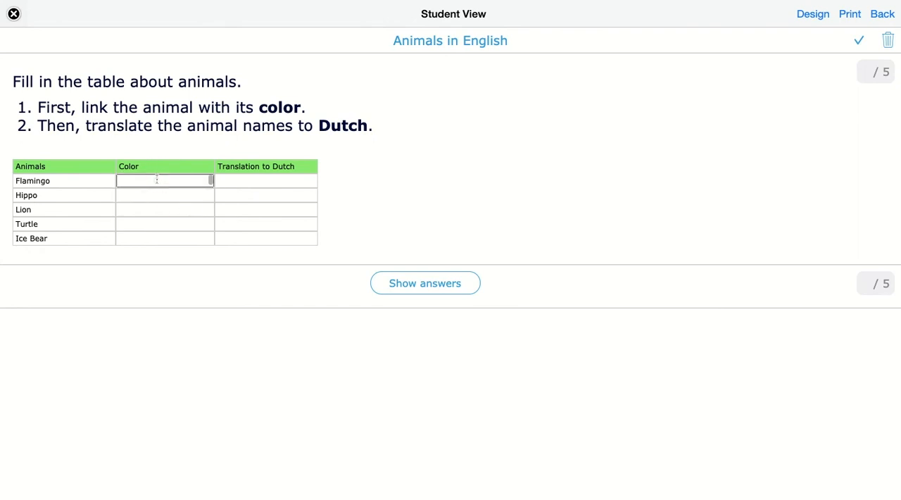
{"action": "type", "text": "Pink"}
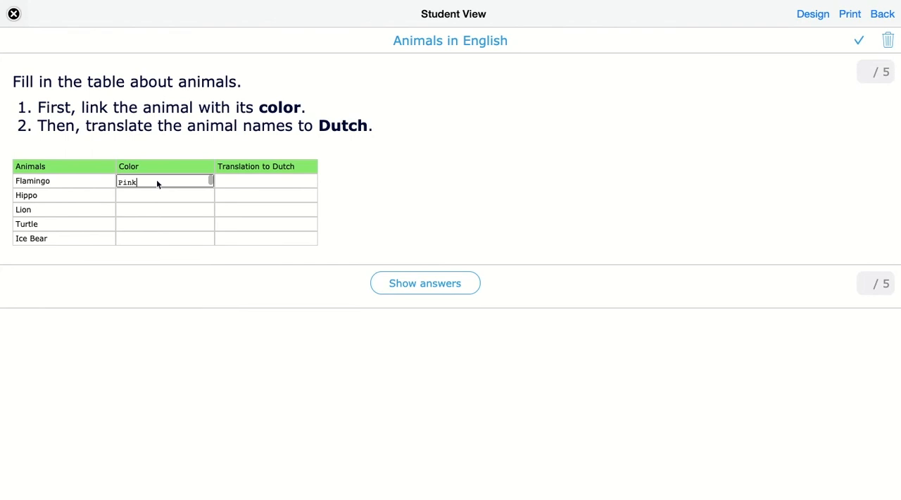
{"action": "left_click", "coordinate": [163, 194]}
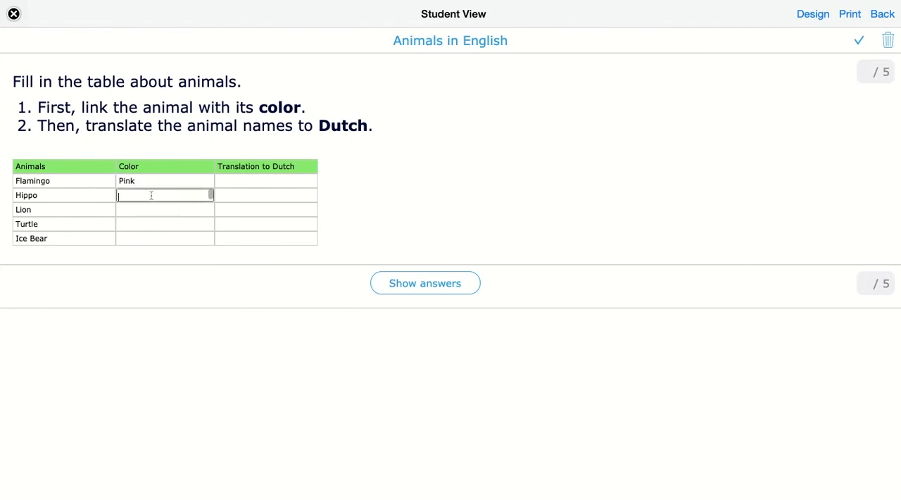
{"action": "type", "text": "Grey"}
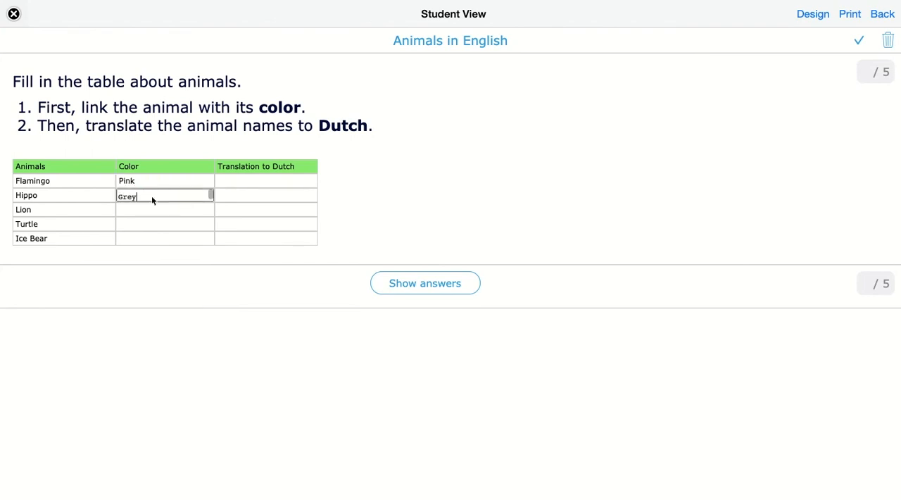
{"action": "left_click", "coordinate": [163, 209]}
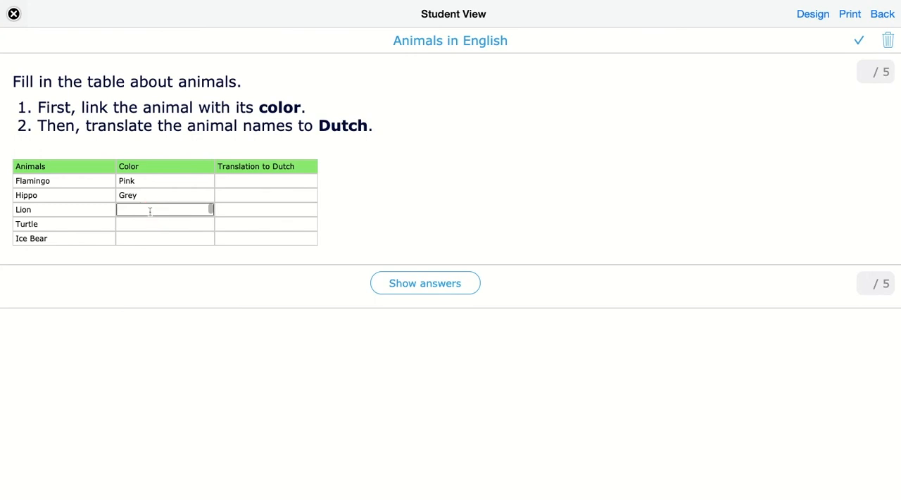
{"action": "type", "text": "Yellow"}
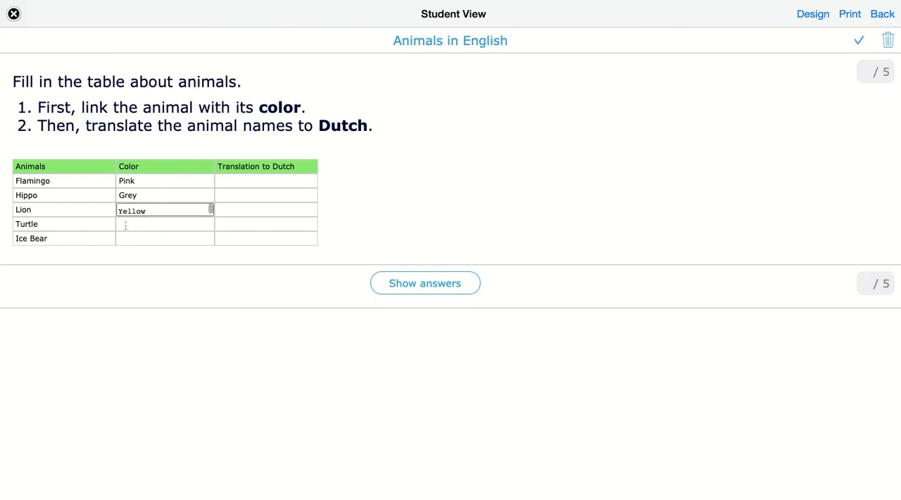
{"action": "type", "text": "Green"}
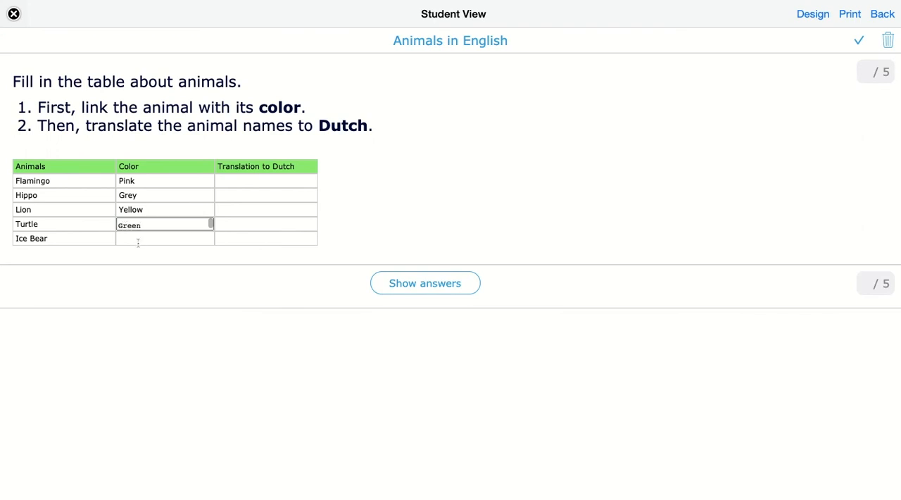
{"action": "type", "text": "White"}
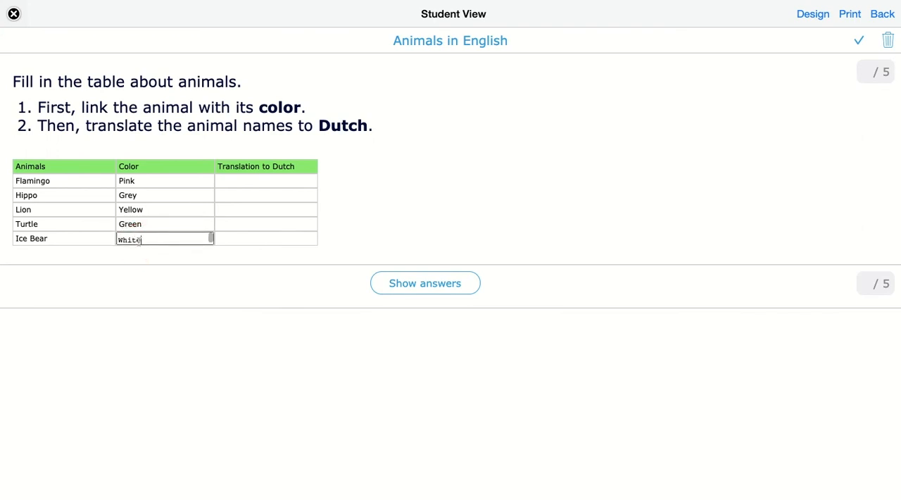
Answer the Translation to Dutch column with flamingo, nijlpaard, leeeuw and schildpad
{"action": "left_click", "coordinate": [265, 181]}
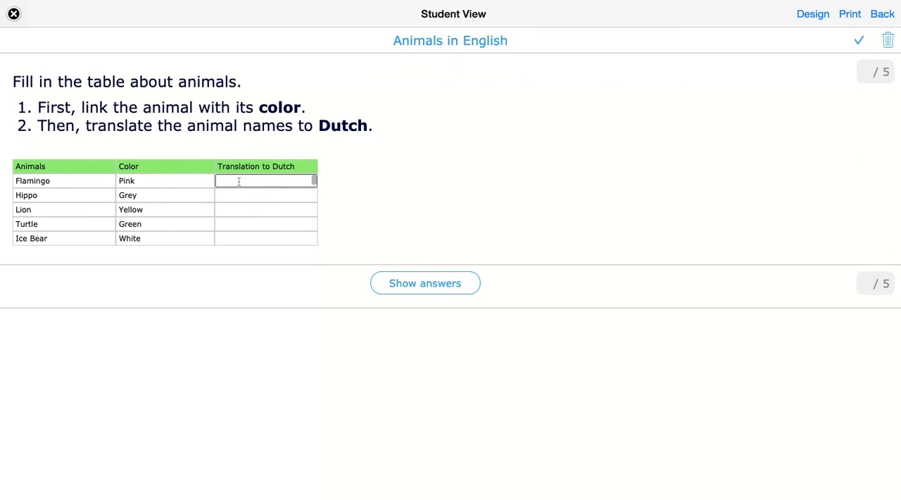
{"action": "mouse_move", "coordinate": [242, 214]}
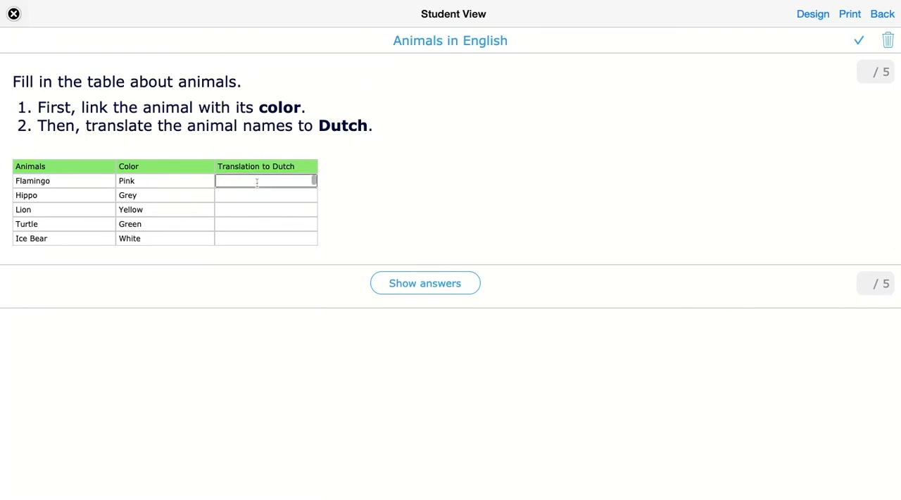
{"action": "type", "text": "flaming"}
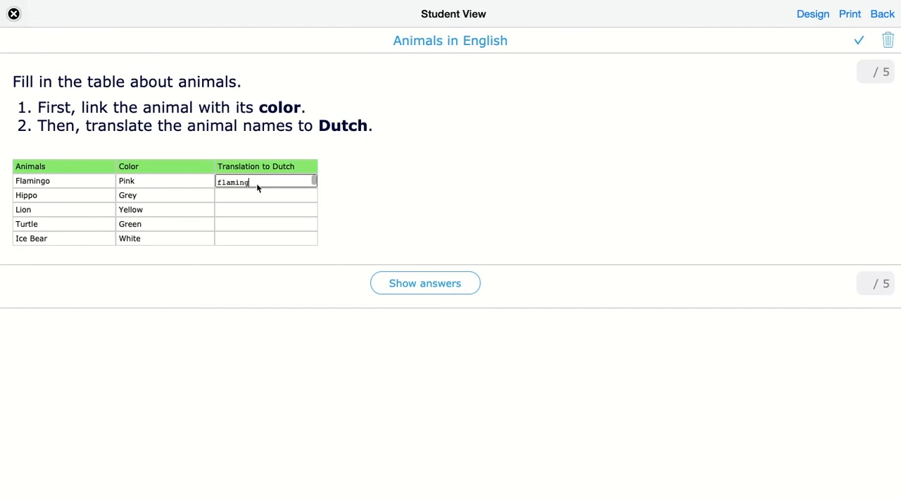
{"action": "type", "text": "le"}
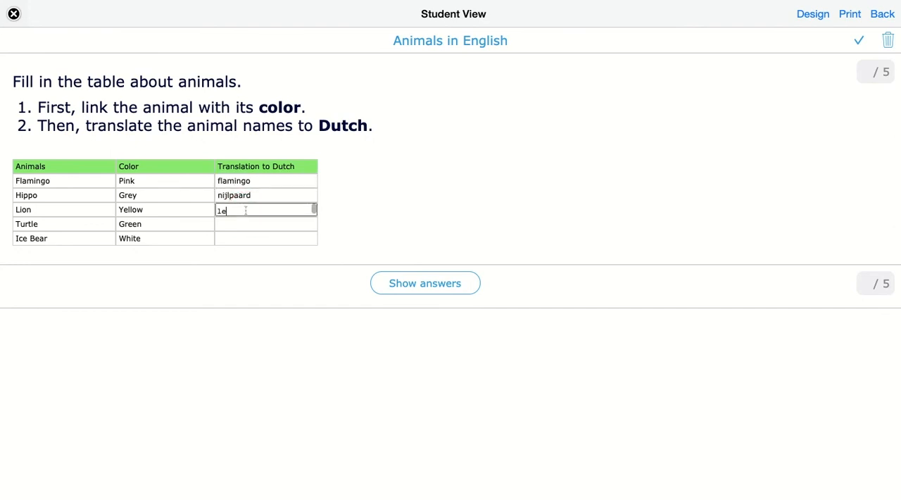
{"action": "type", "text": "schildpad"}
{"action": "left_click", "coordinate": [266, 238]}
{"action": "type", "text": "Ijsbeer"}
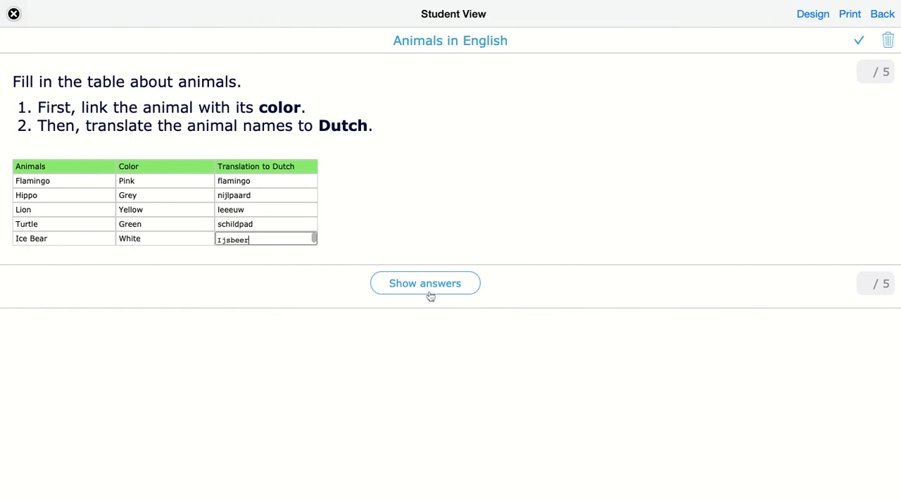
{"action": "mouse_move", "coordinate": [743, 132]}
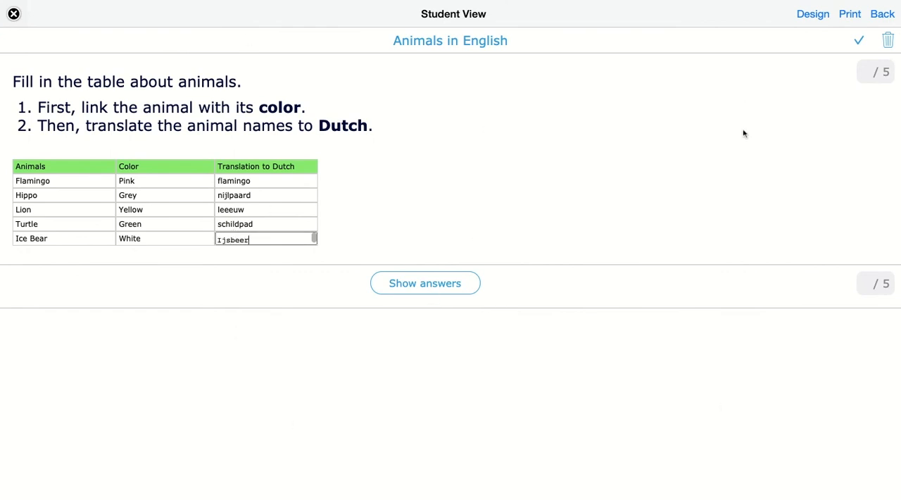
{"action": "mouse_move", "coordinate": [372, 280]}
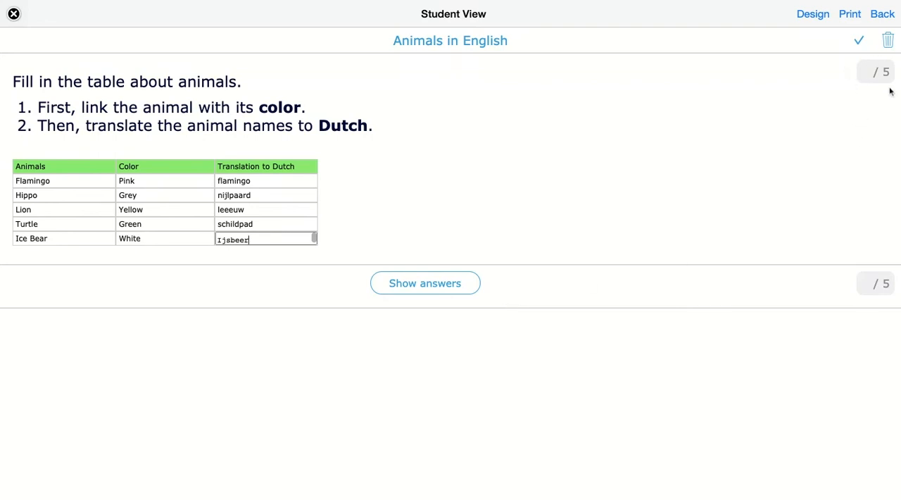
{"action": "mouse_move", "coordinate": [898, 84]}
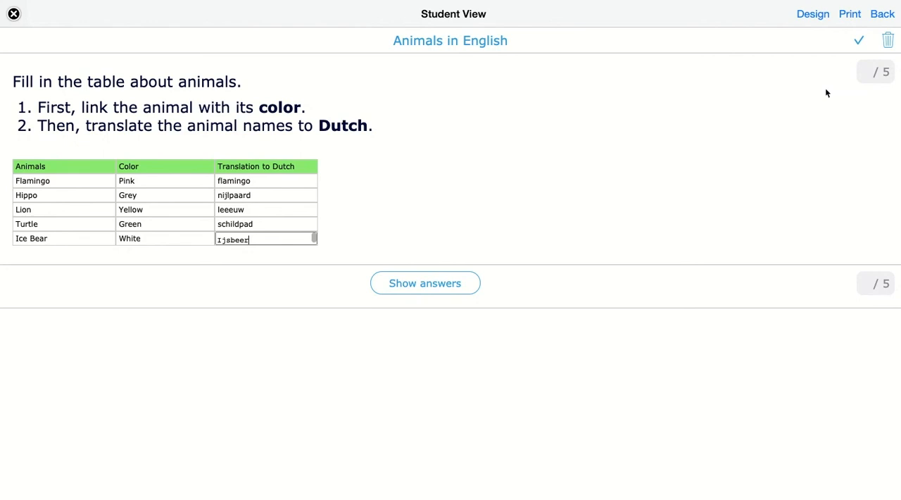
{"action": "mouse_move", "coordinate": [862, 75]}
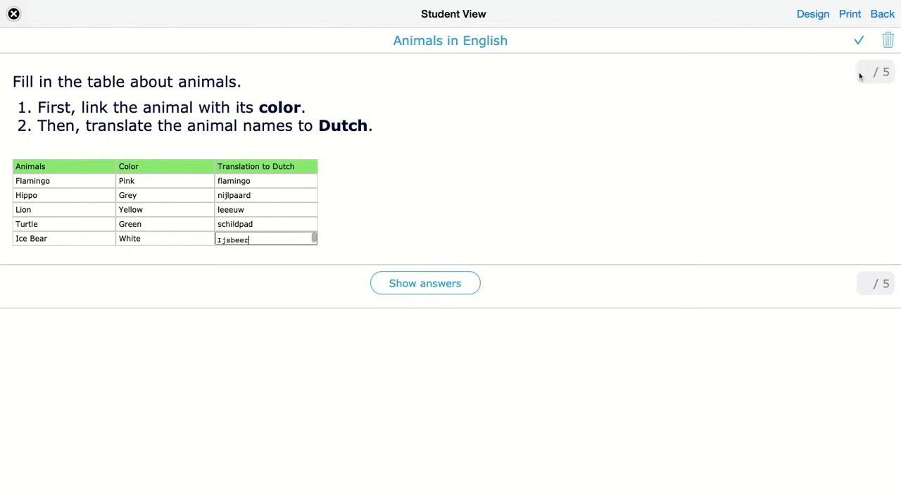
{"action": "mouse_move", "coordinate": [371, 166]}
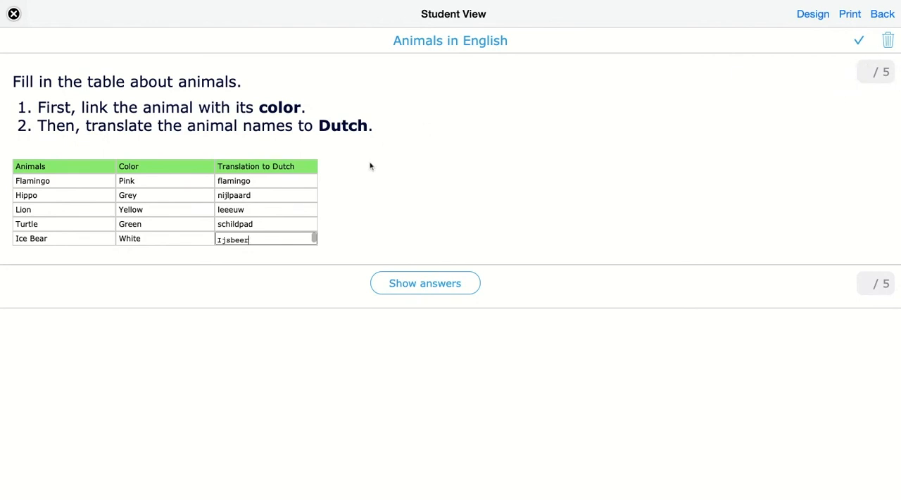
Finish the ijsbeer translation and show answers, scoring 4/5 with Lion marked wrong
{"action": "left_click", "coordinate": [414, 290]}
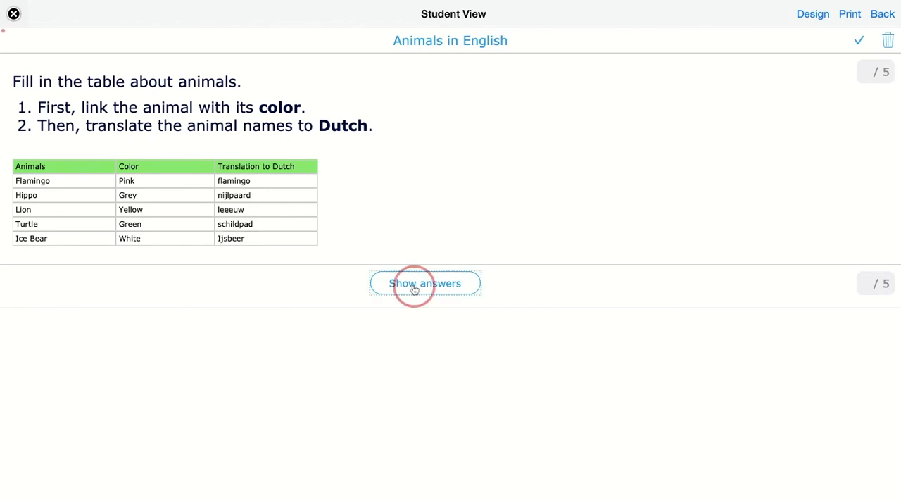
{"action": "left_click", "coordinate": [425, 283]}
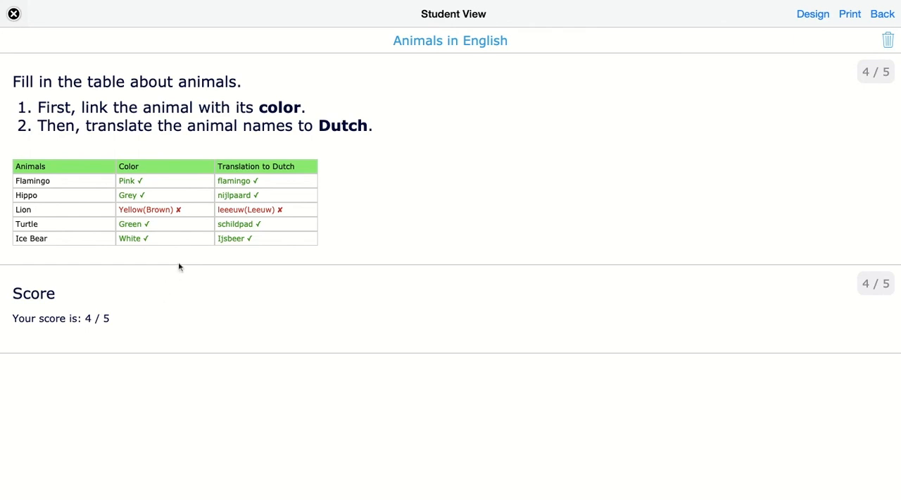
{"action": "mouse_move", "coordinate": [157, 209]}
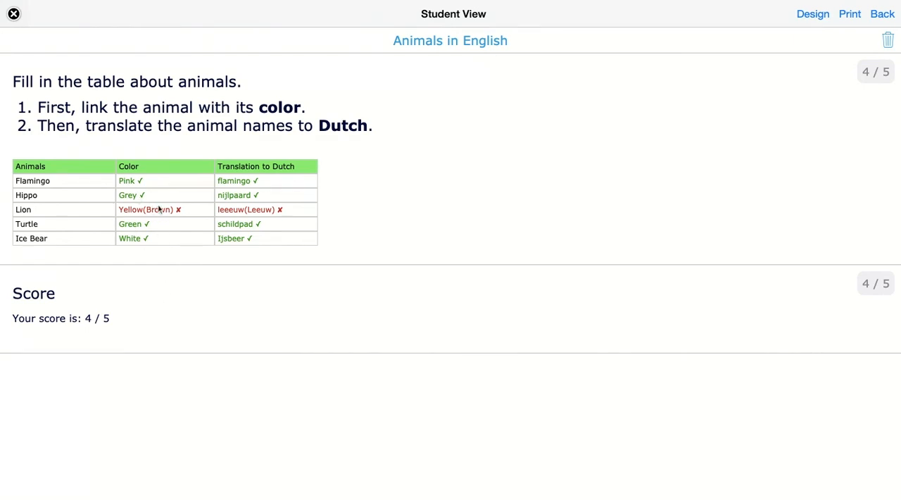
{"action": "mouse_move", "coordinate": [183, 240]}
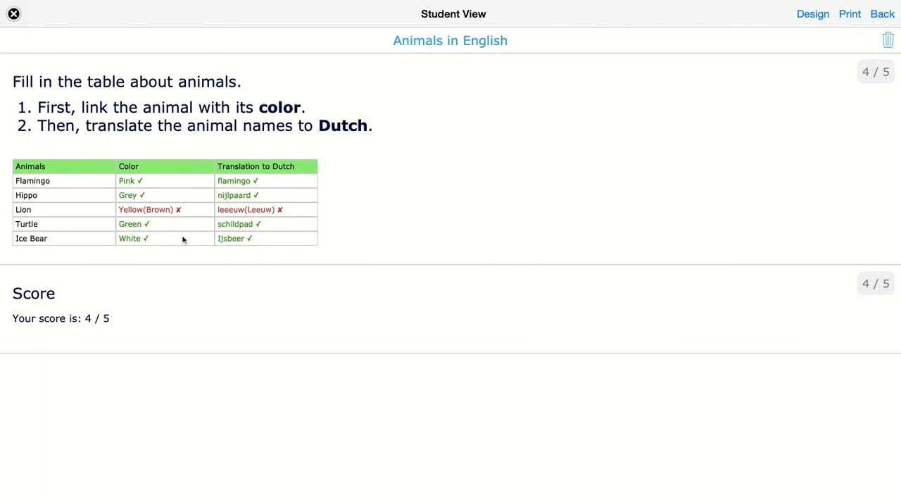
{"action": "mouse_move", "coordinate": [149, 211]}
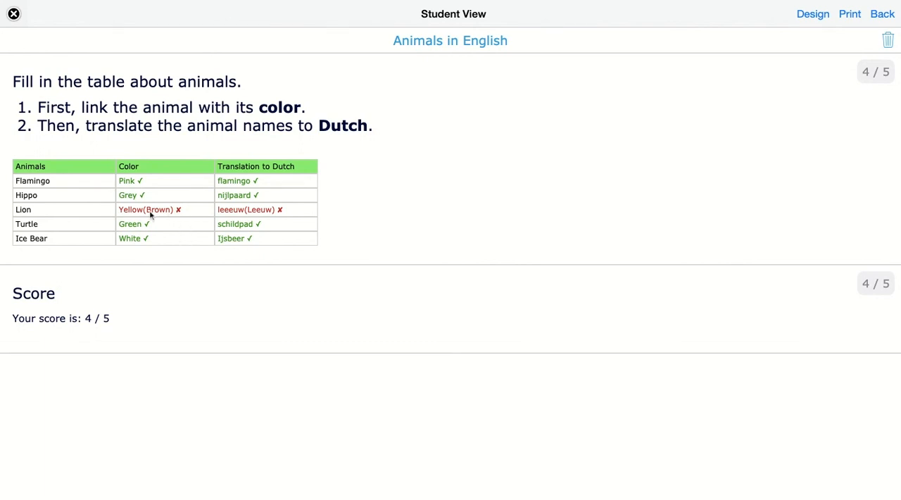
{"action": "mouse_move", "coordinate": [167, 216]}
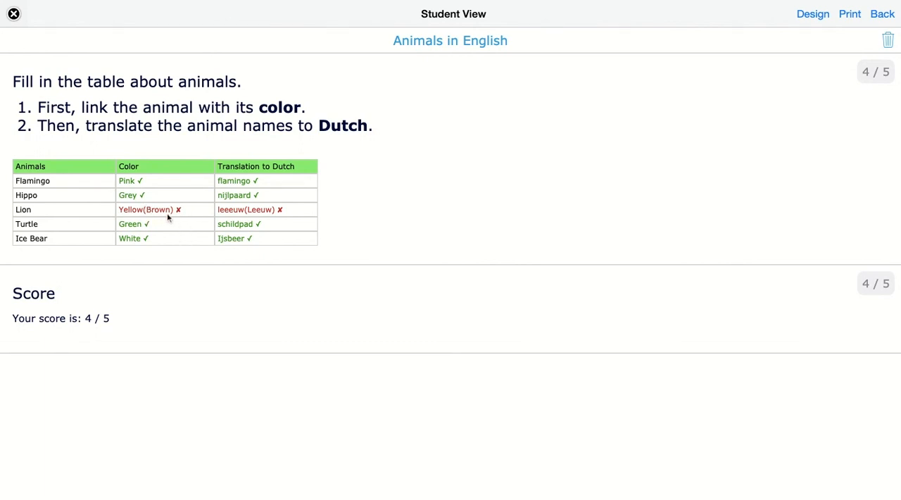
{"action": "mouse_move", "coordinate": [281, 211]}
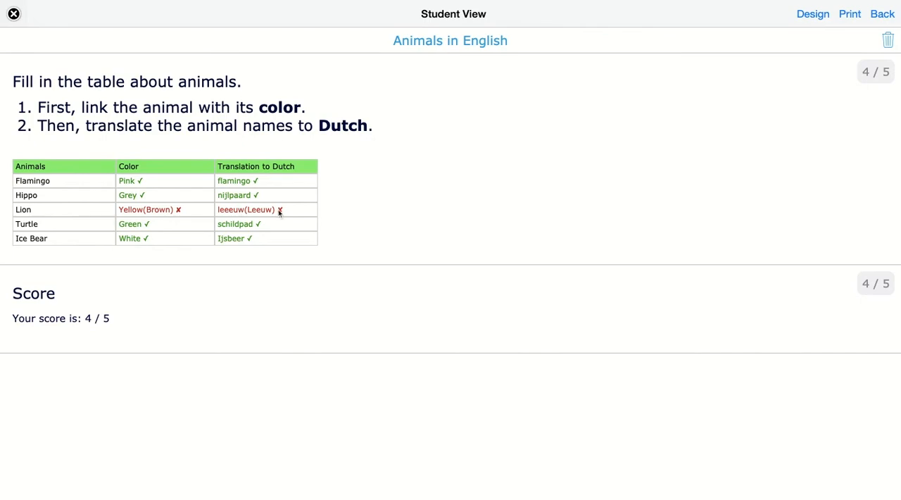